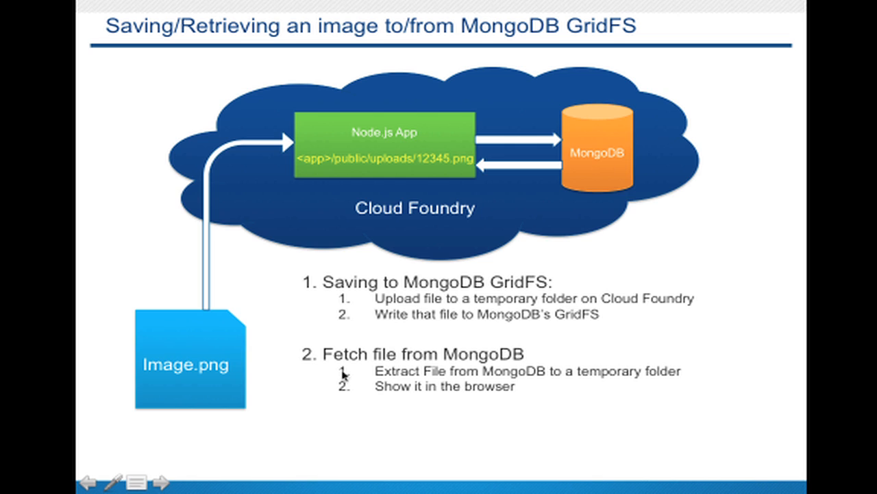
mouse_move(507, 309)
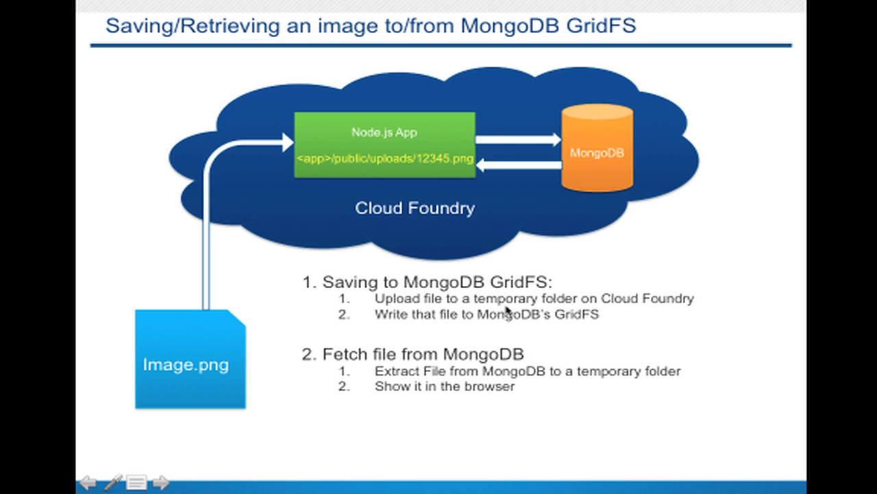
Add an app.use(bodyParser()) line after the static line in app.configure
left_click(157, 479)
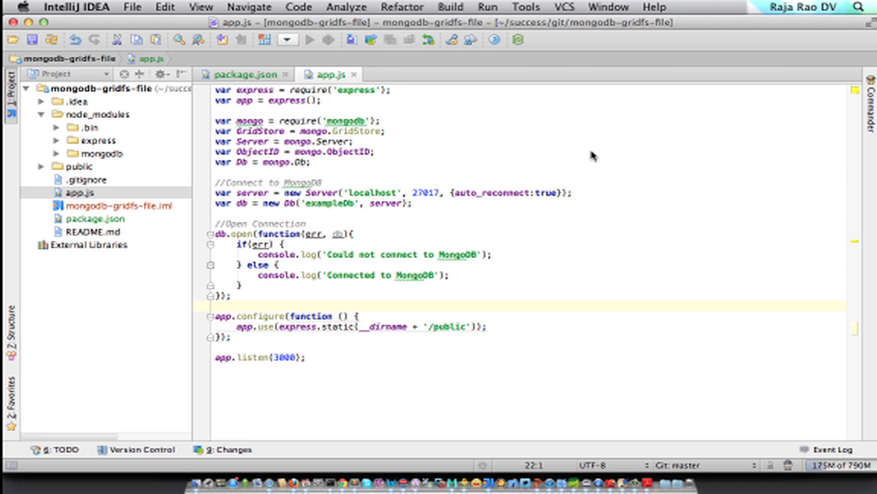
mouse_move(383, 138)
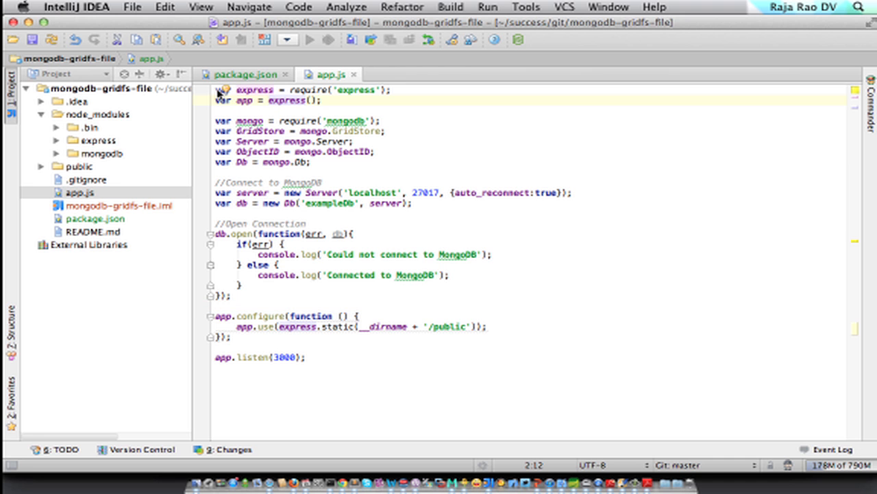
double_click(348, 121)
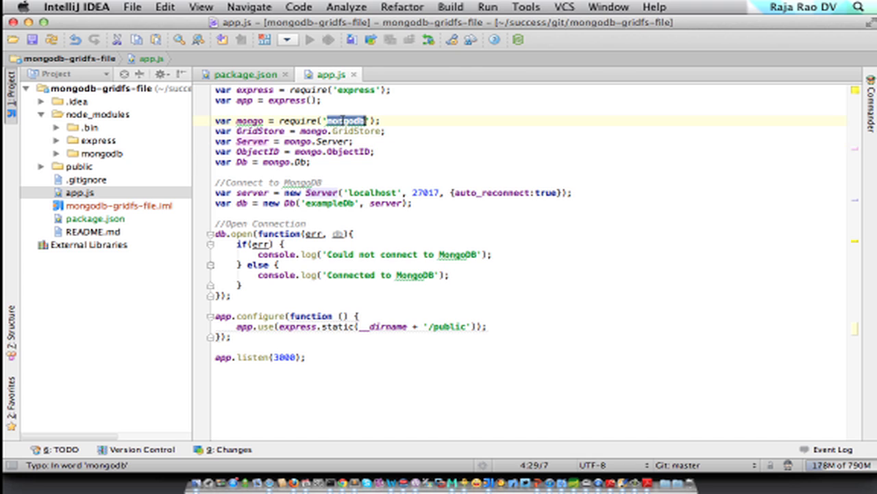
left_click(332, 171)
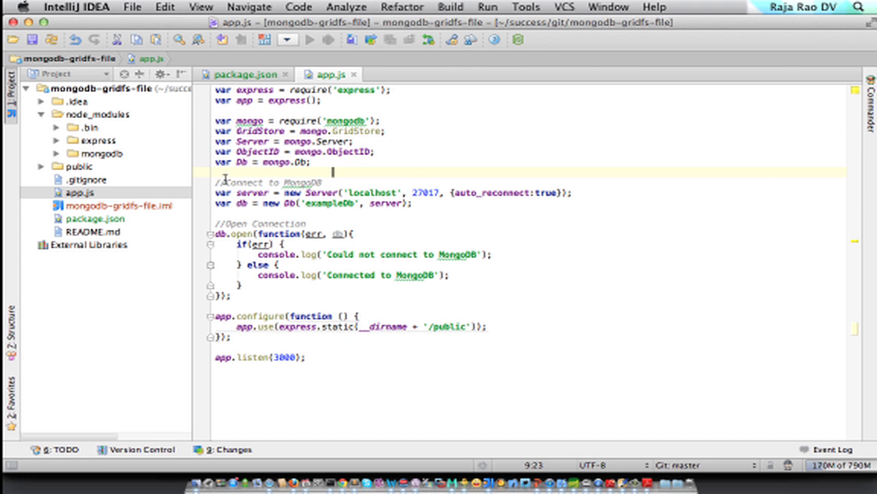
mouse_move(400, 186)
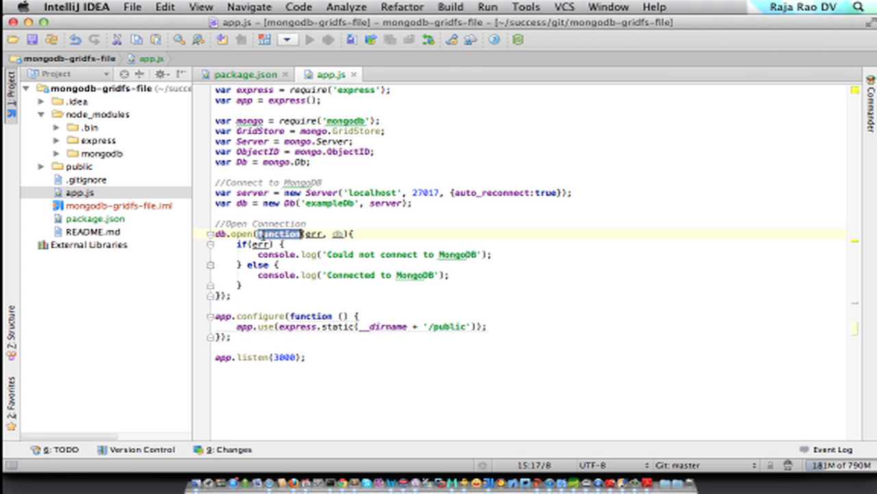
left_click(321, 357)
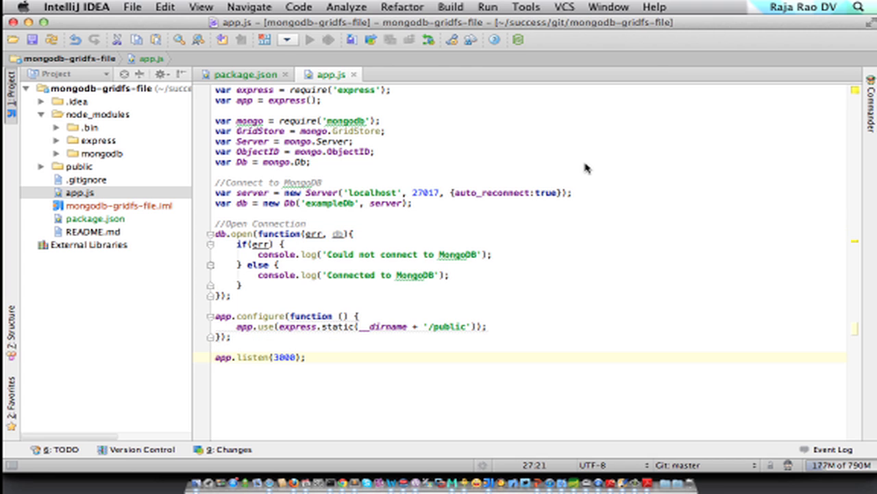
left_click(488, 327)
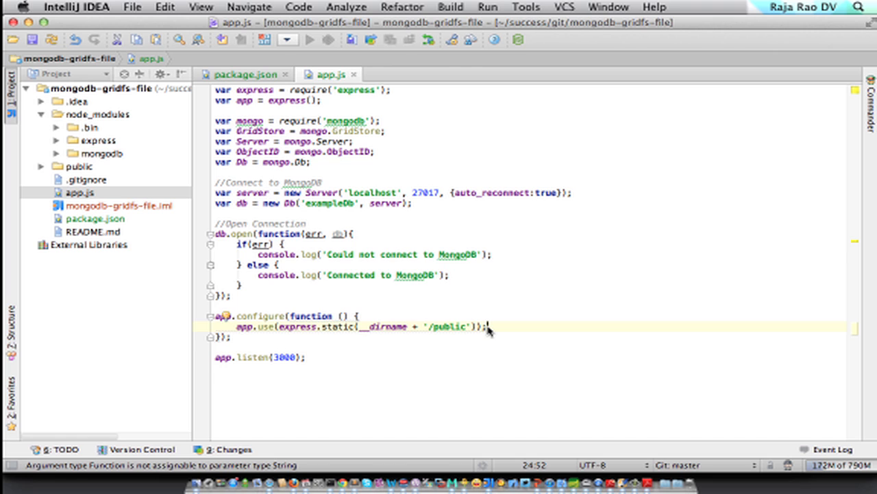
type("app.use(")
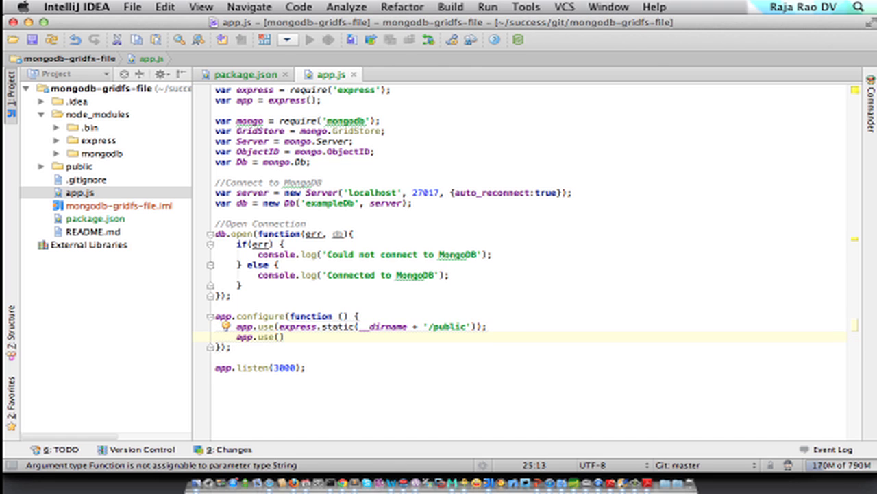
type("bod")
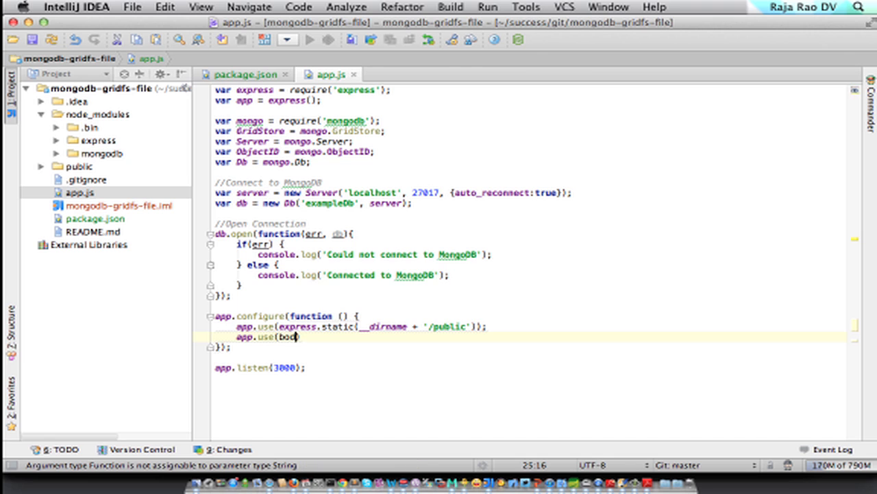
type("yParse")
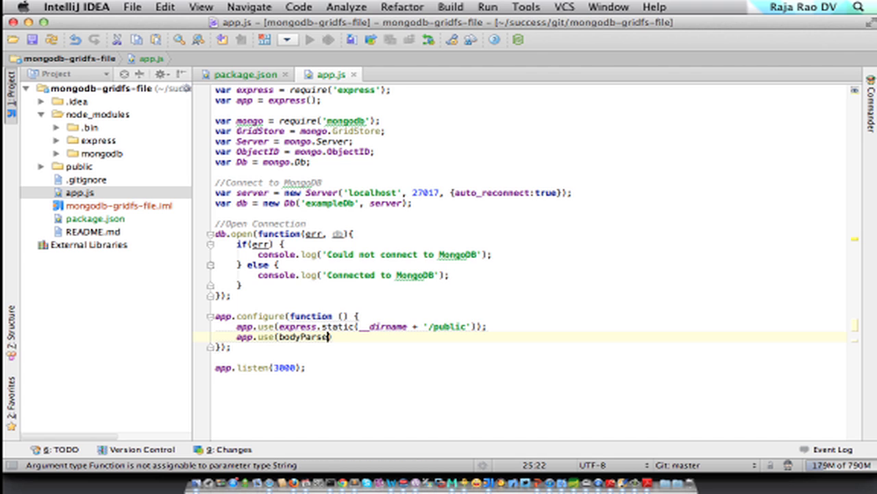
type("()")
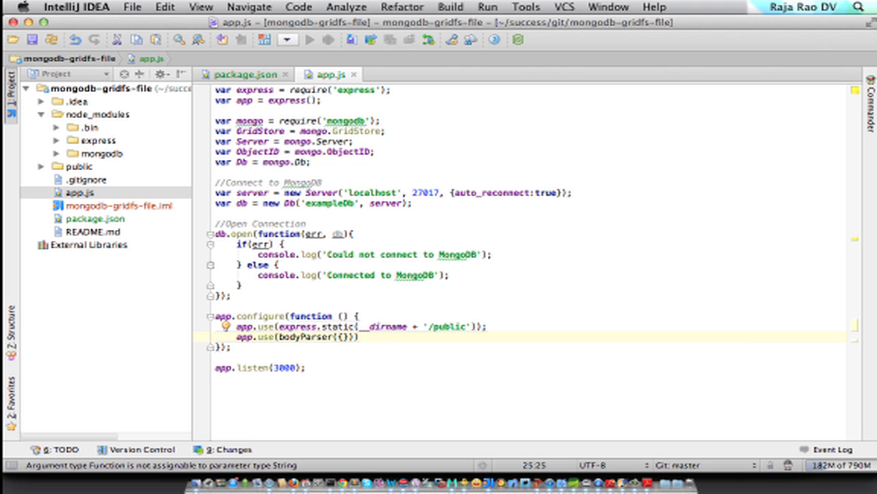
Pass bodyParser the option uploadDir: __dirname + '/public/uploads'
type("upload")
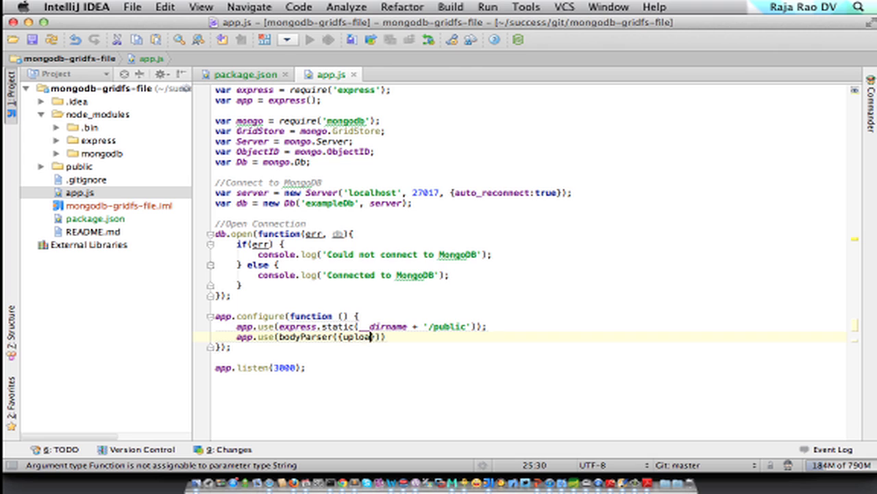
type("dDir:")
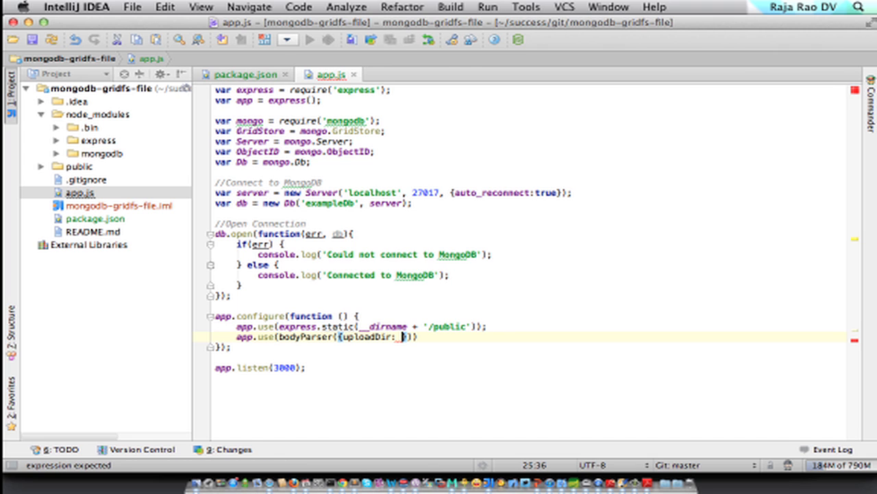
type("__")
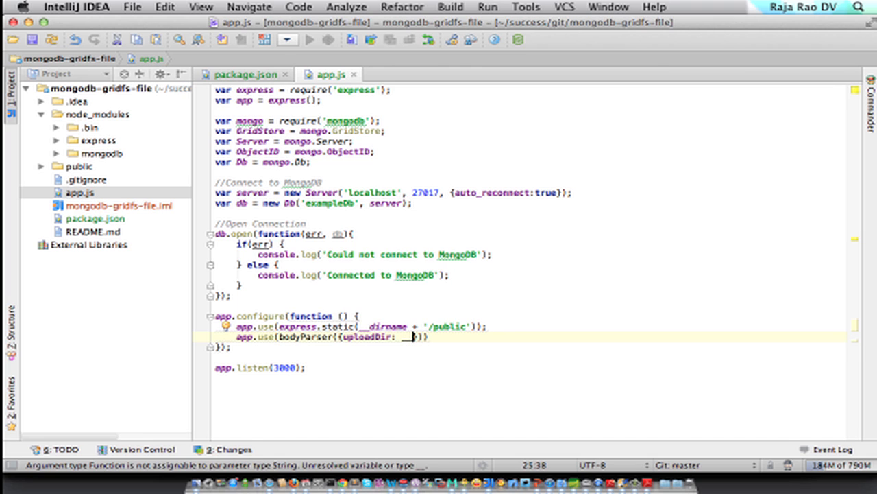
type("dirname")
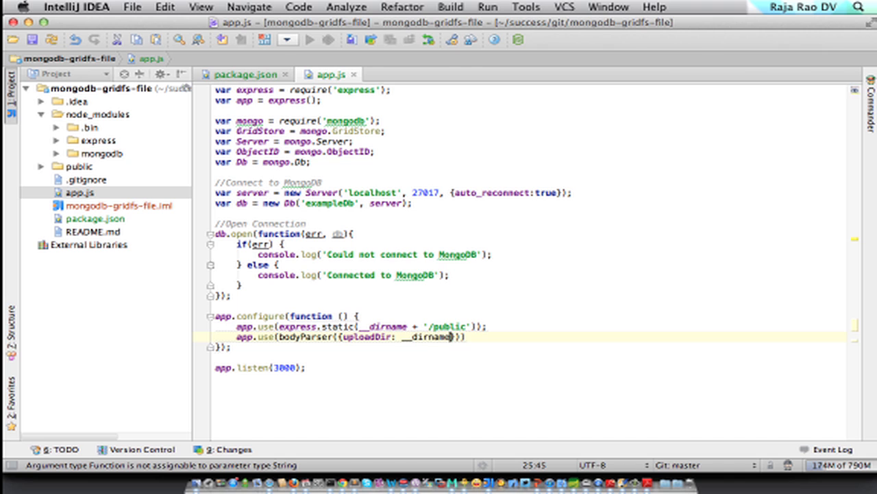
type("+")
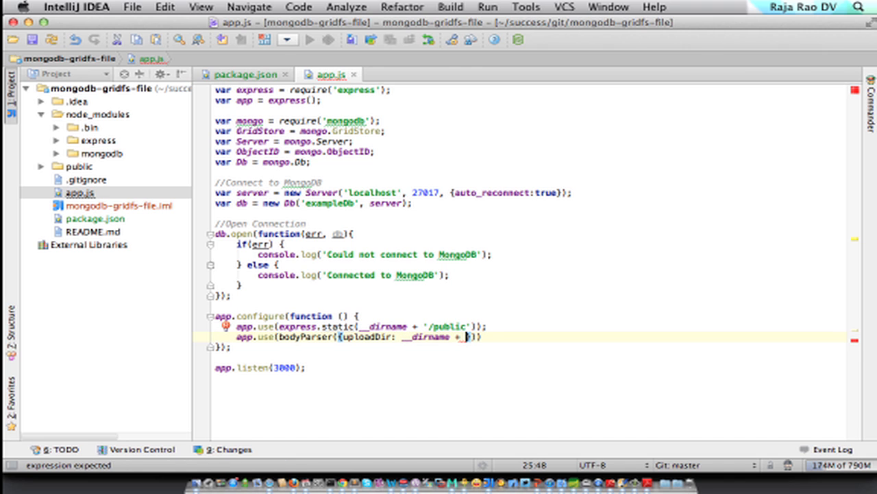
type("'/p")
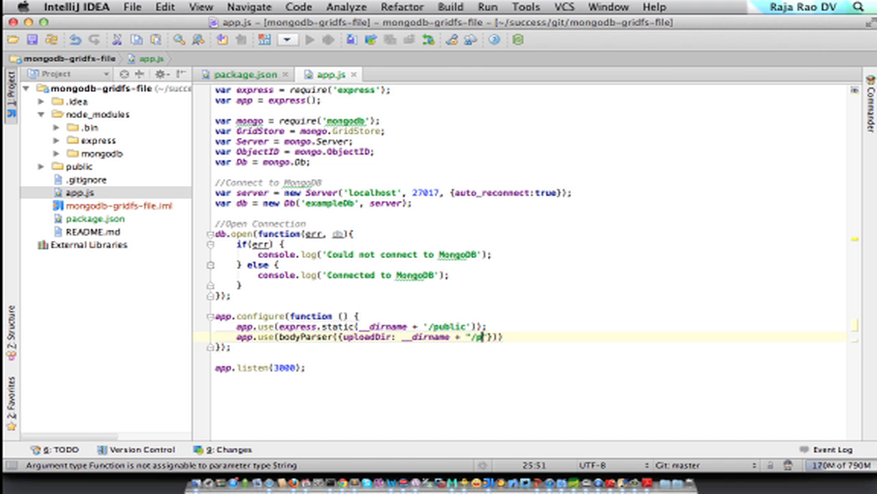
type("ublic/uplo")
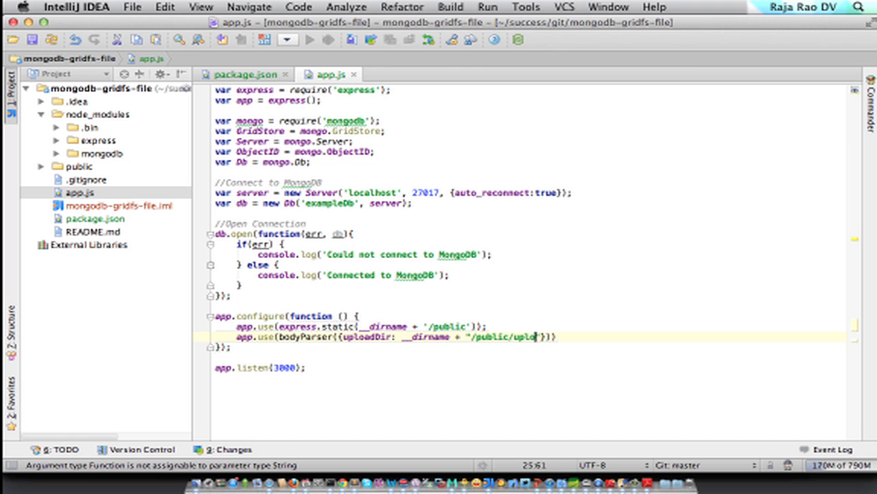
type("ads")
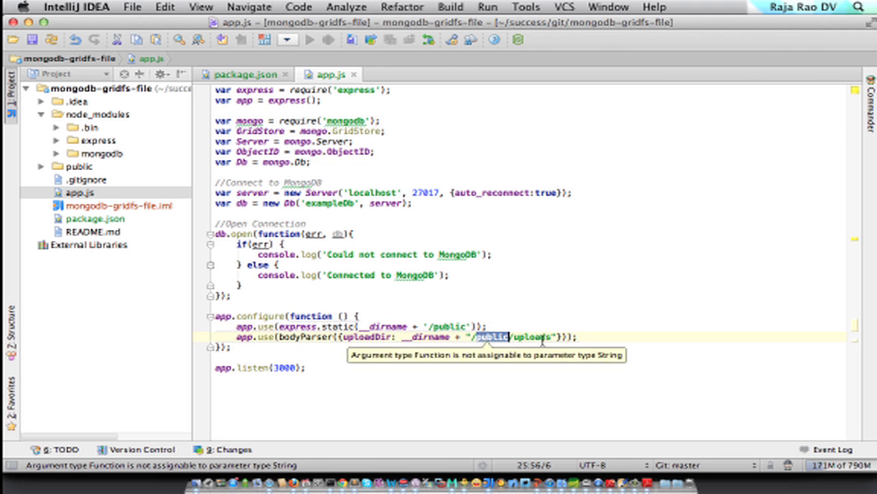
left_click(411, 356)
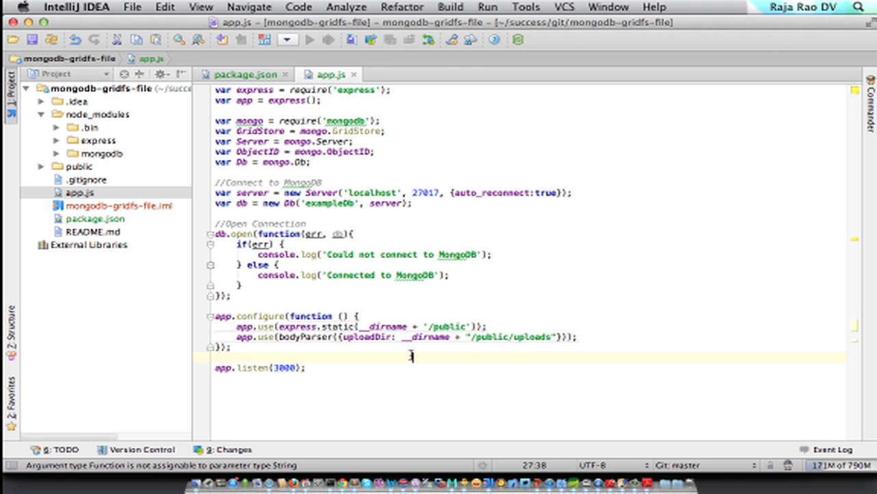
Expand public > assets > js in the Project tree and open script.js
double_click(430, 336)
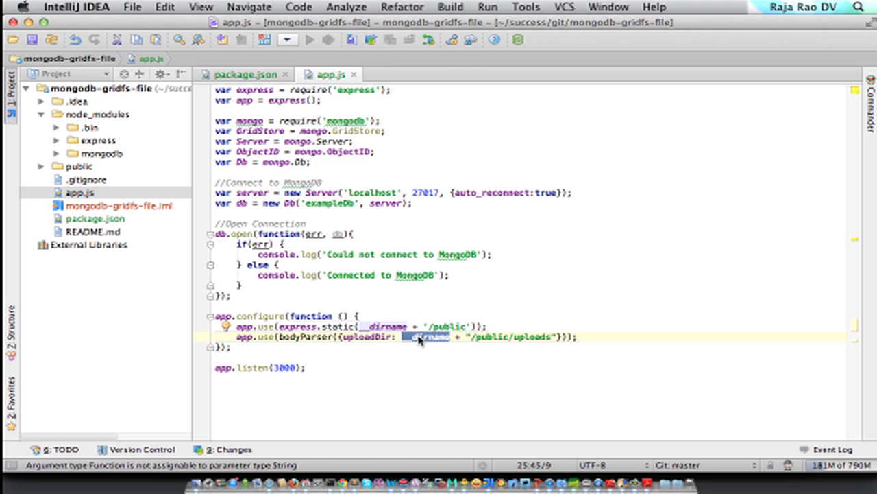
mouse_move(514, 329)
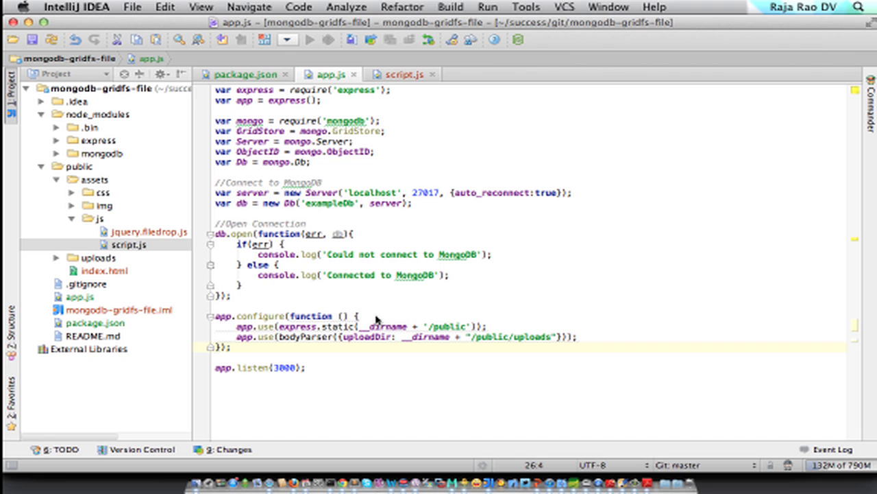
double_click(304, 337)
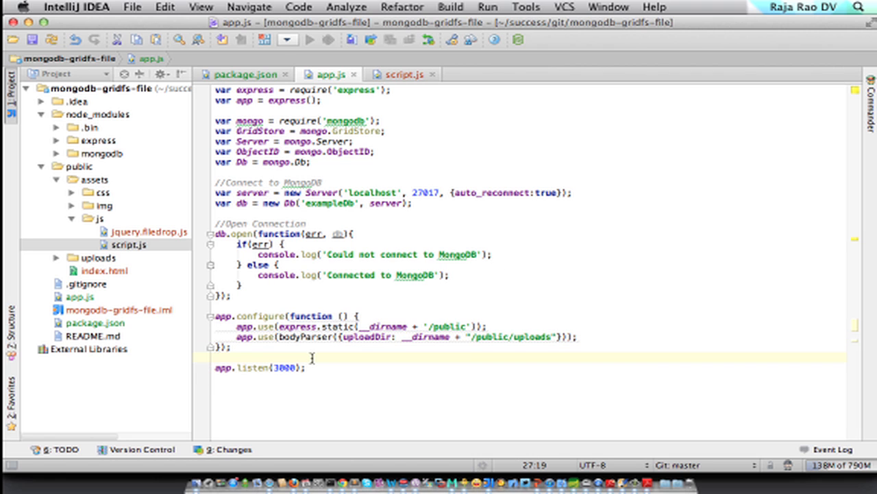
mouse_move(492, 341)
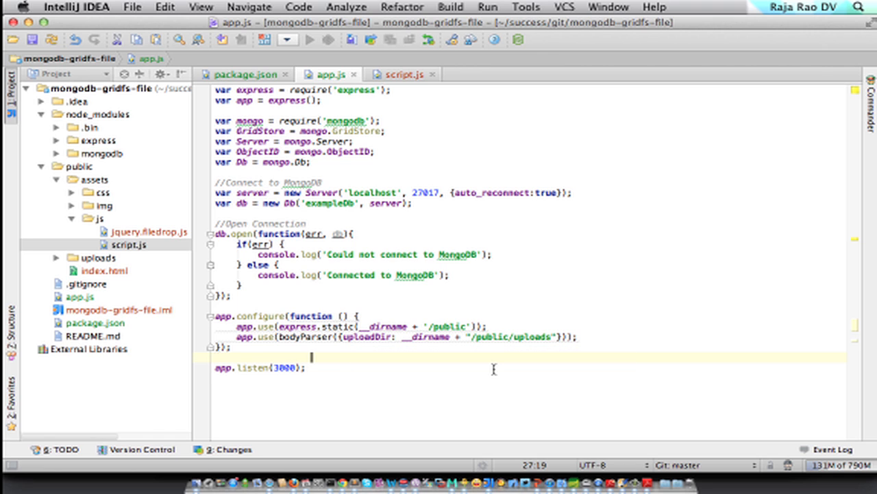
mouse_move(511, 297)
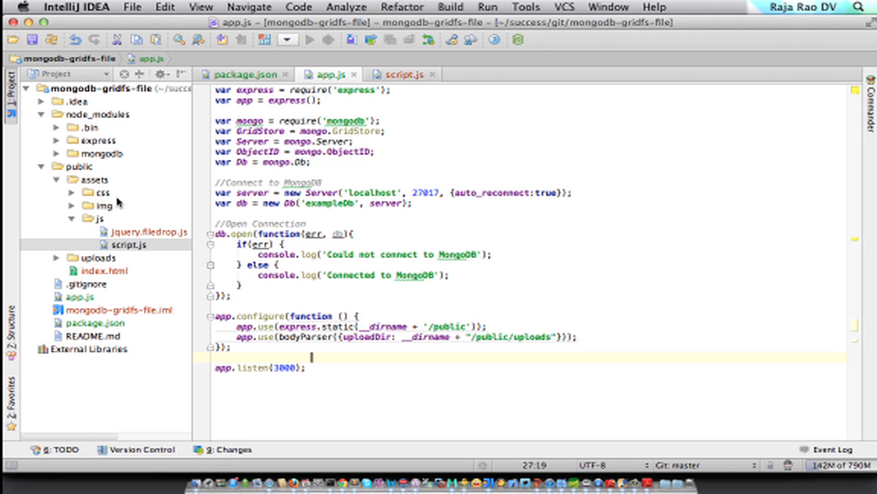
mouse_move(91, 220)
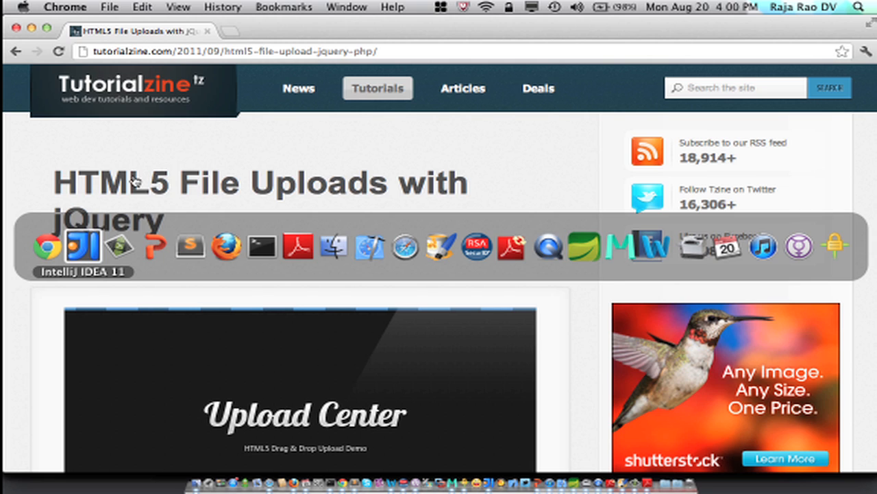
Return from the Tutorialzine upload tutorial to script.js in IntelliJ IDEA
left_click(82, 245)
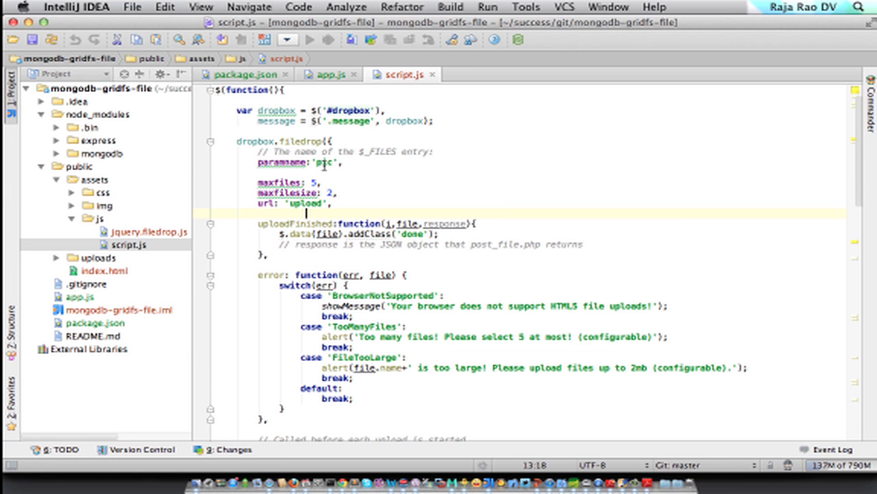
Check script.js's filedrop url 'upload' and paramname 'pic', then bring app.js up
left_click(338, 182)
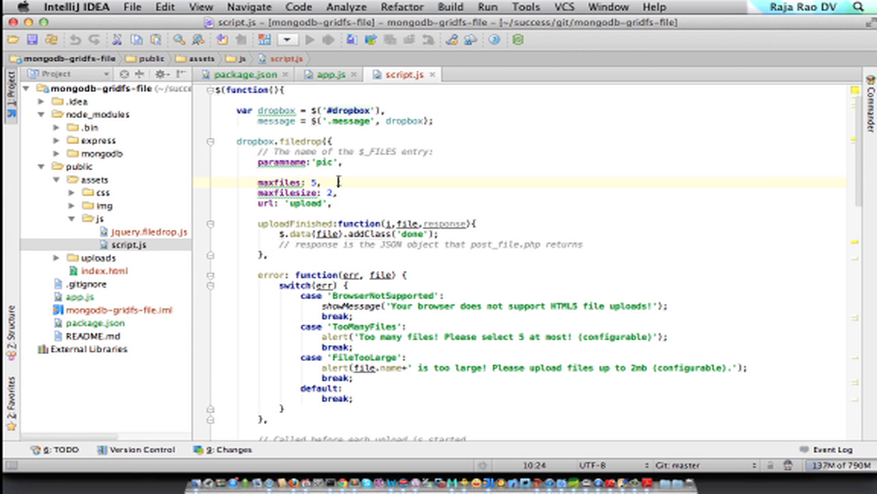
double_click(307, 203)
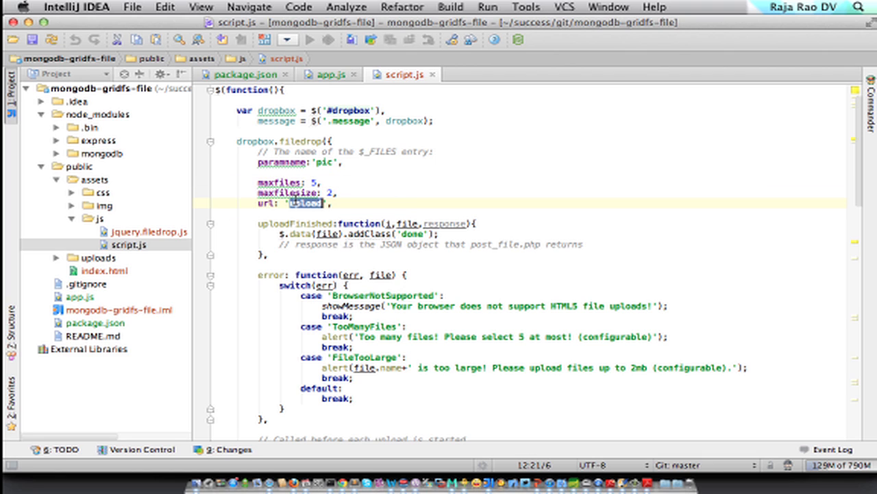
left_click(306, 203)
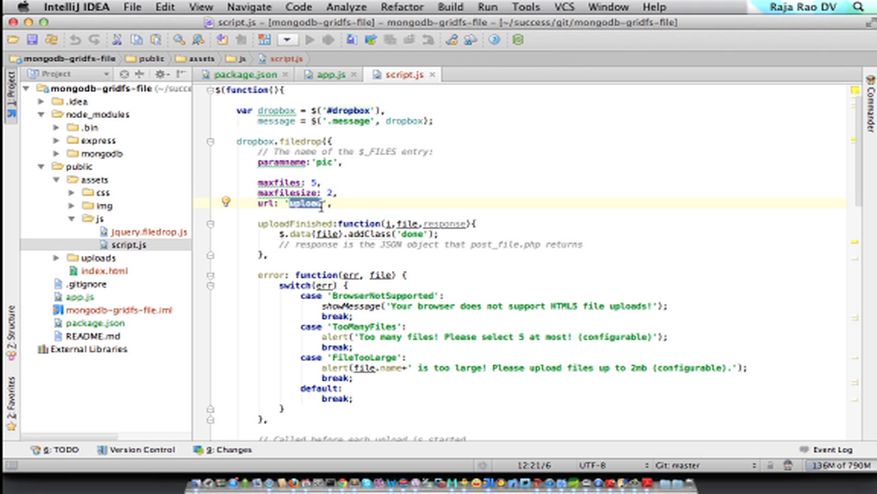
mouse_move(213, 215)
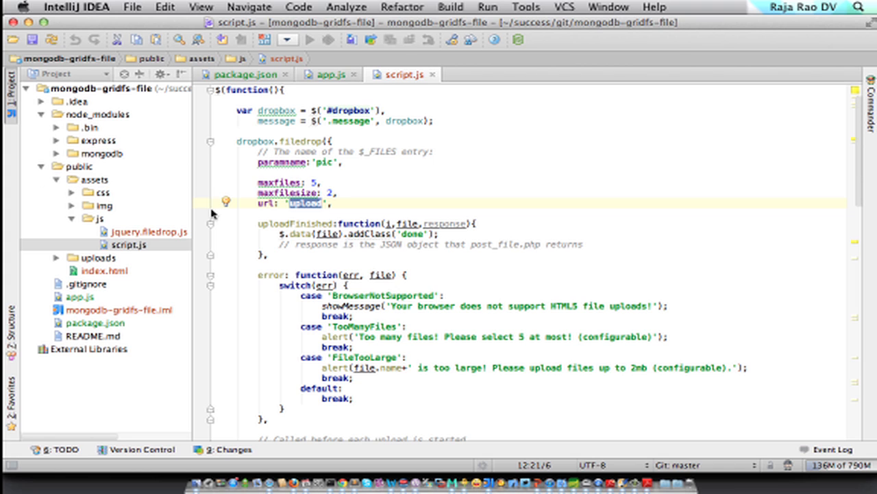
mouse_move(377, 195)
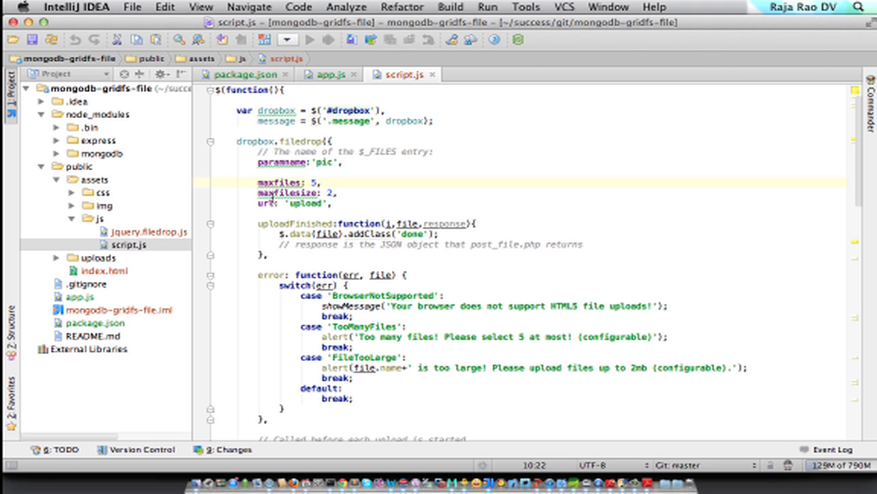
double_click(306, 203)
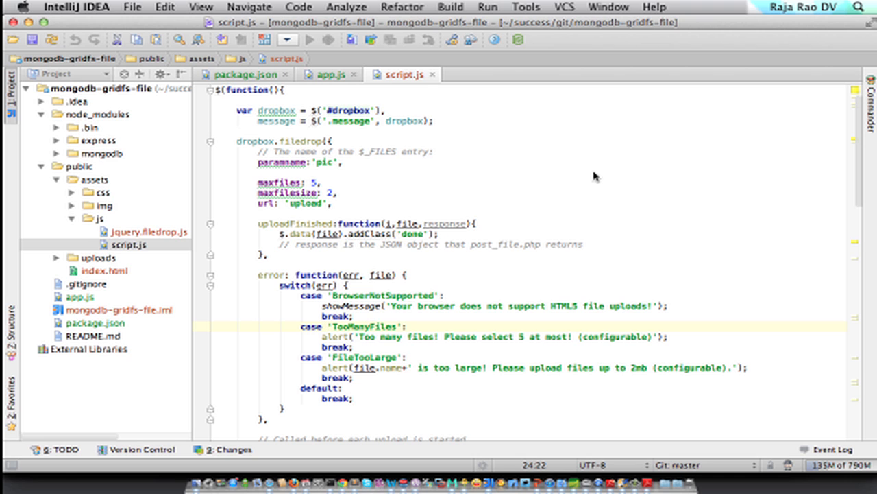
left_click(324, 74)
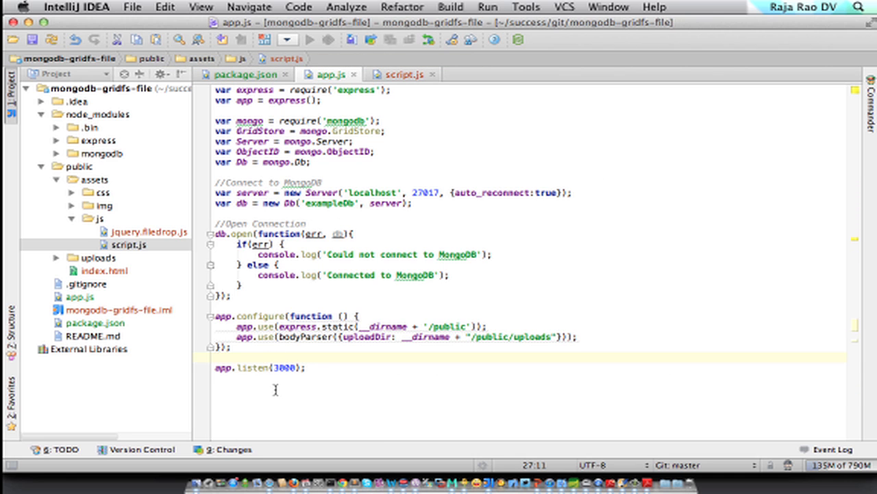
Add app.post('/upload') with a handler that runs console.dir(req.files.pic)
type("ap")
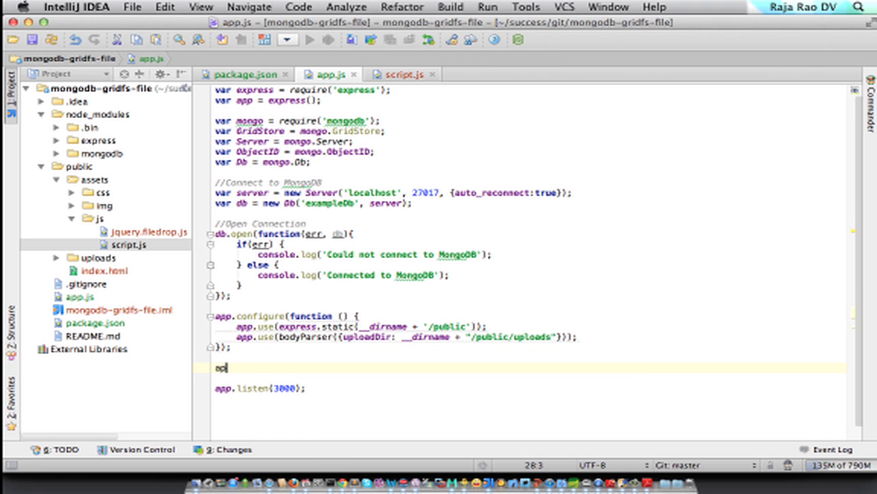
type(".post('")
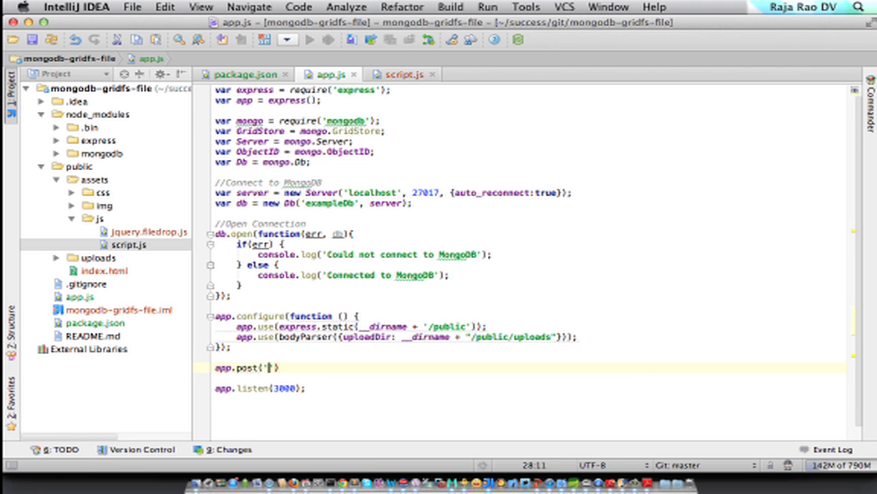
type("/upload")
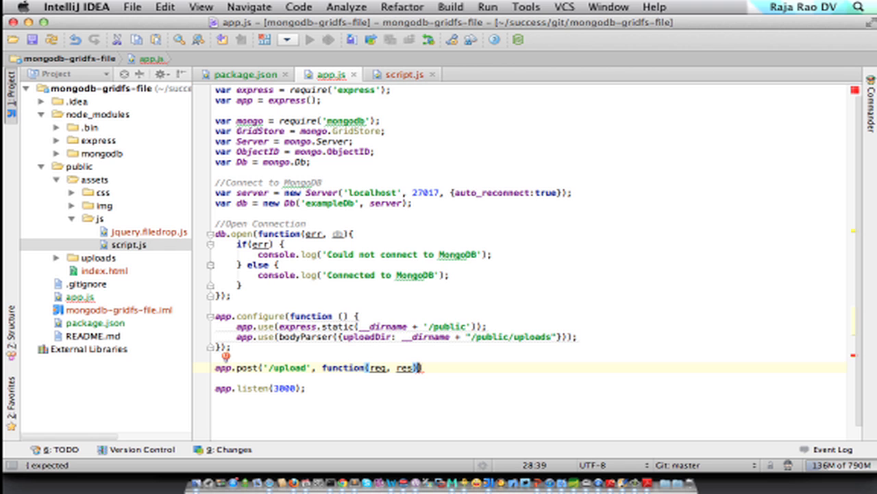
type("{")
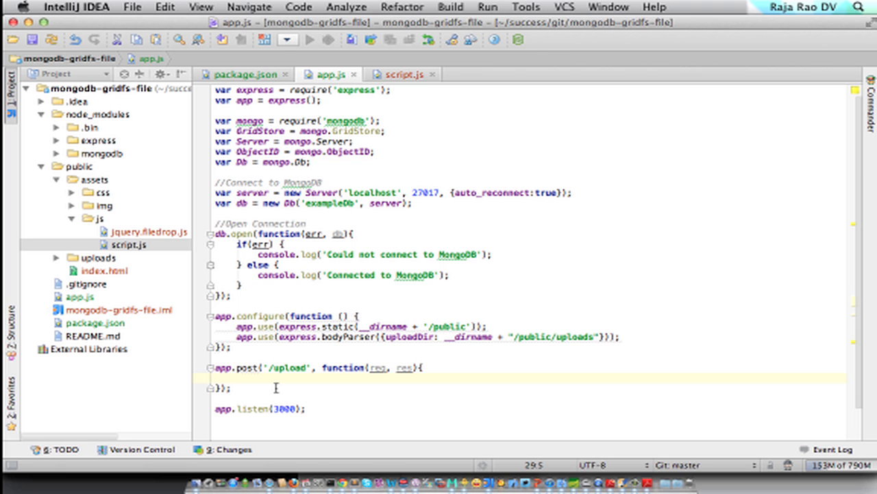
type("console.dir(")
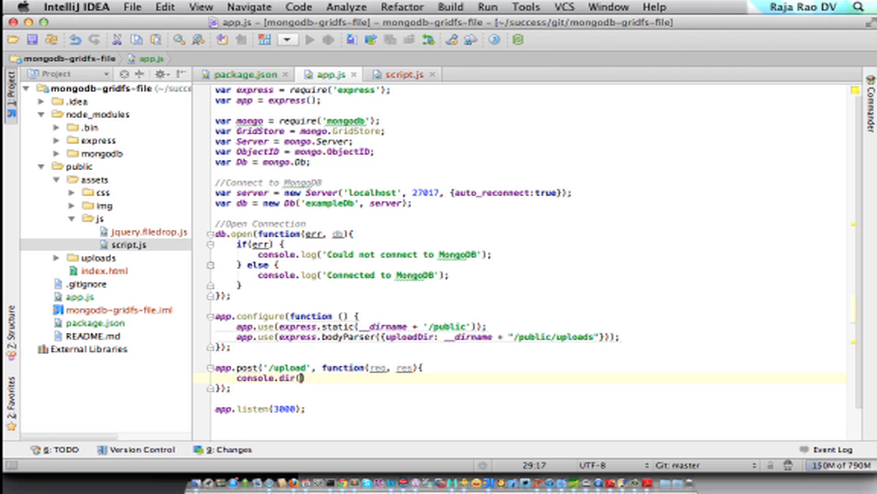
type("req.files.pic.")
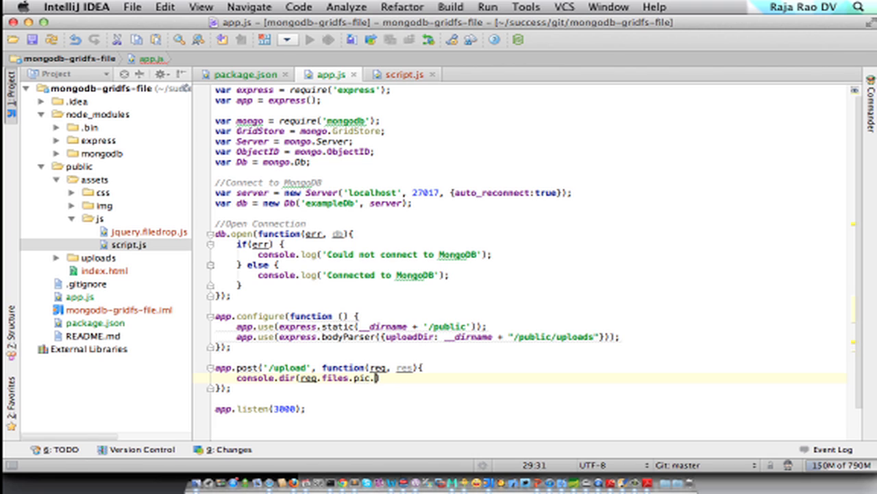
type(";")
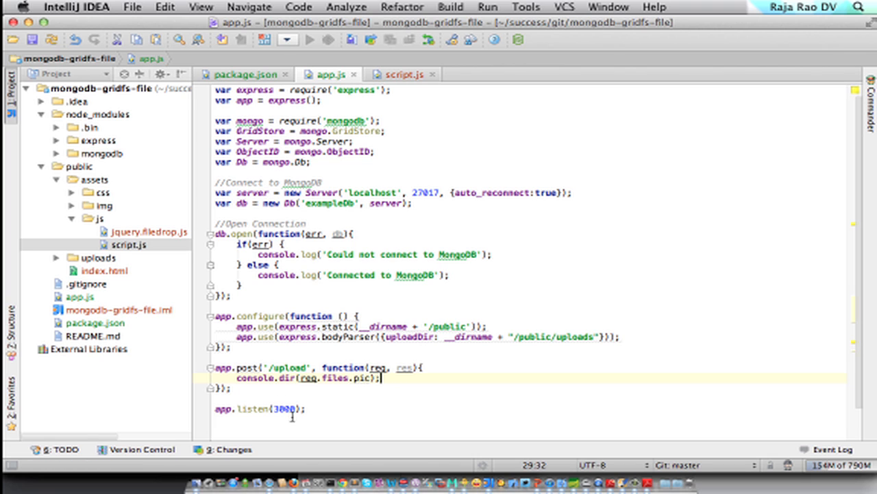
mouse_move(366, 378)
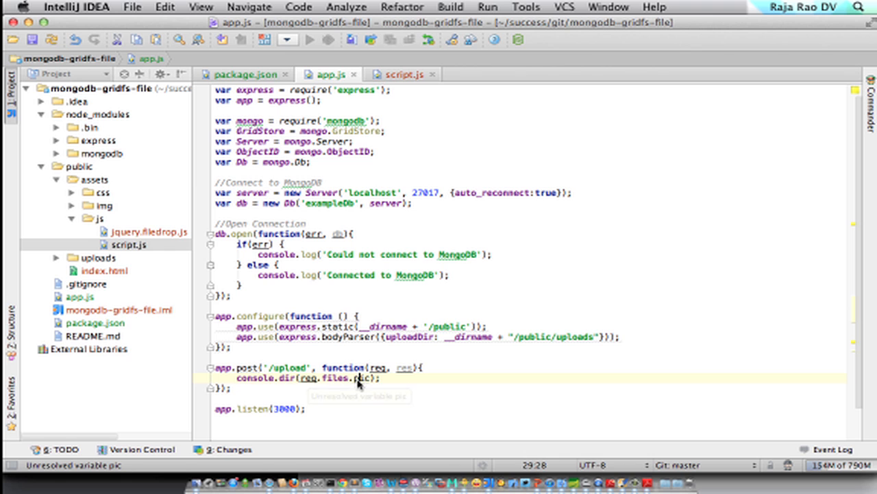
mouse_move(123, 254)
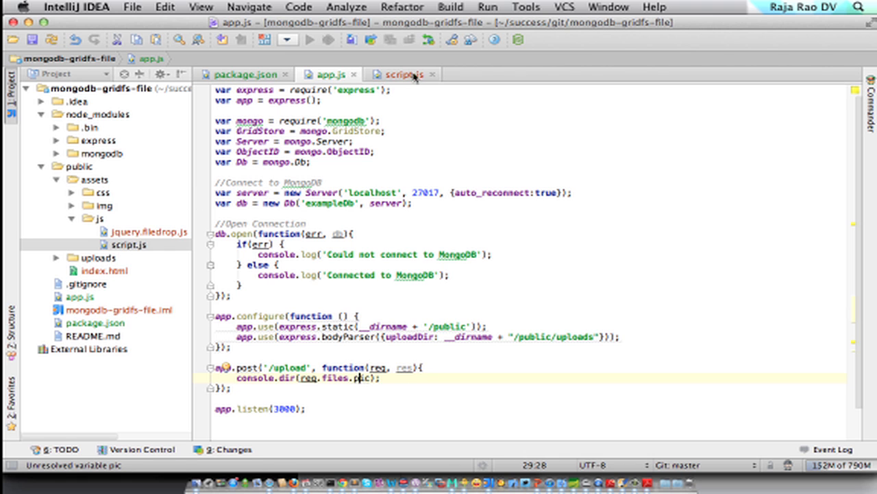
left_click(404, 74)
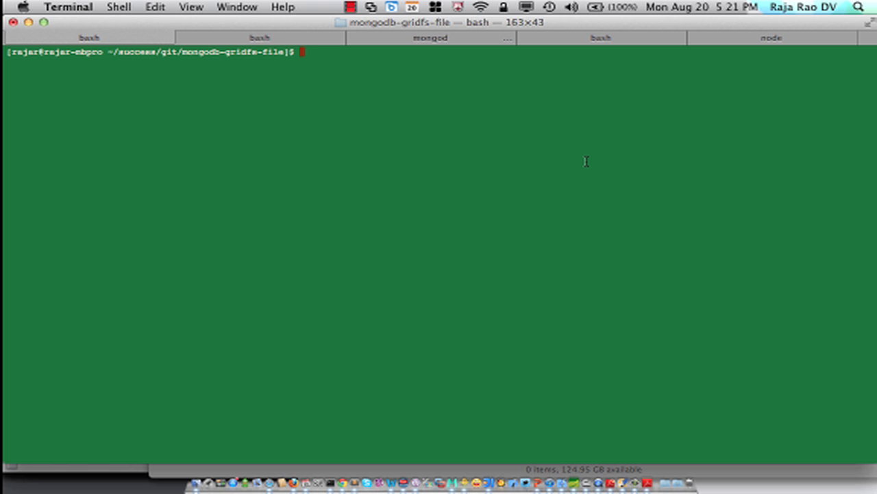
Run vmc push gridfs --runtime=node08 in Terminal
type("vmc")
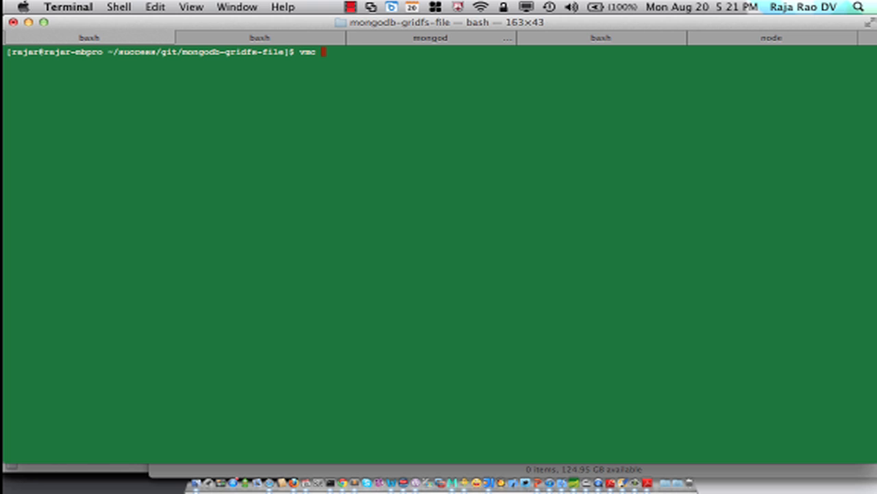
type("push")
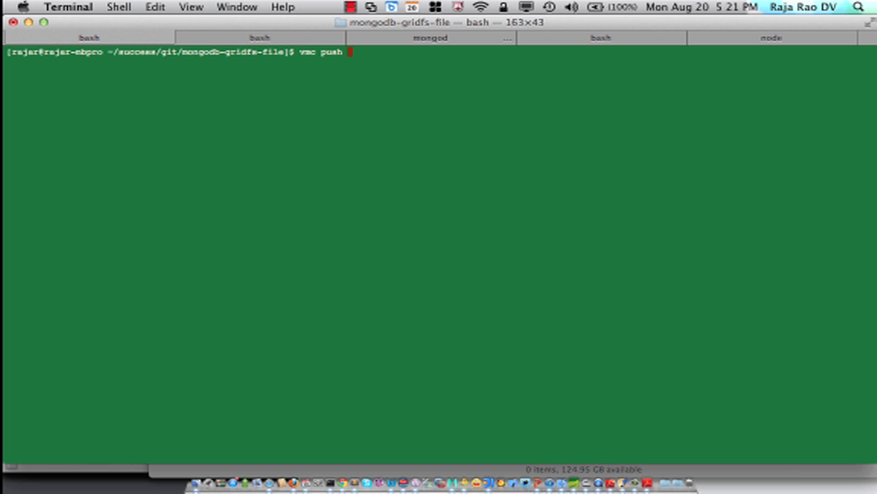
type("gridfs")
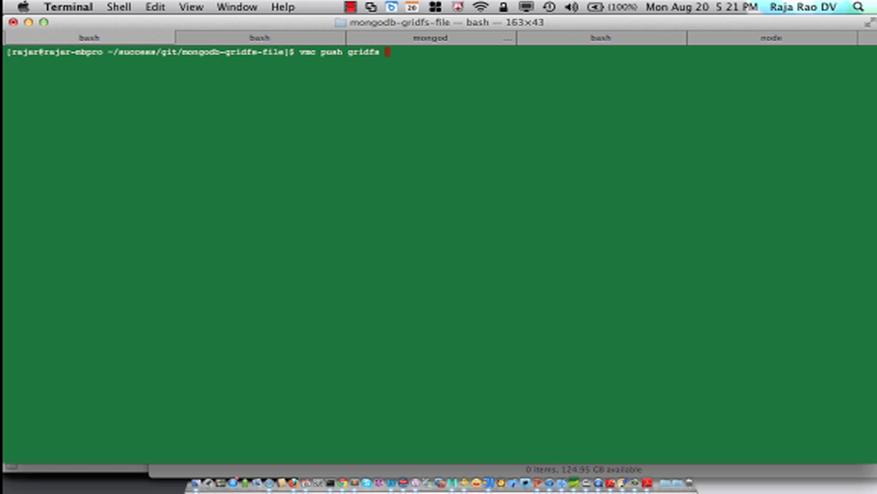
type("--runtime=")
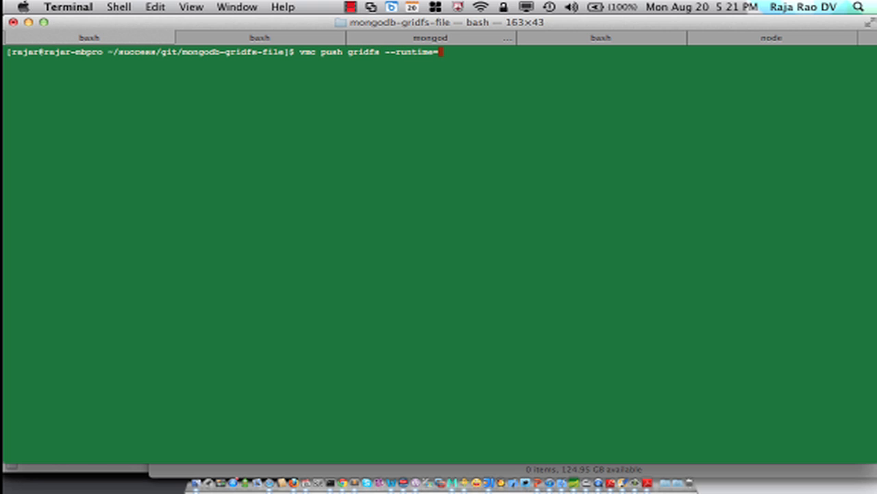
key("Return")
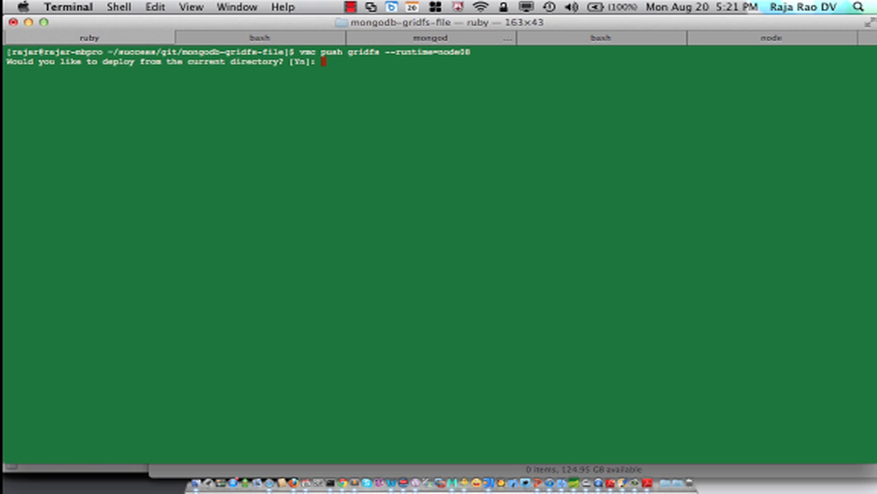
Accept the default path and instance count, then create and bind a MongoDB service
key("Return")
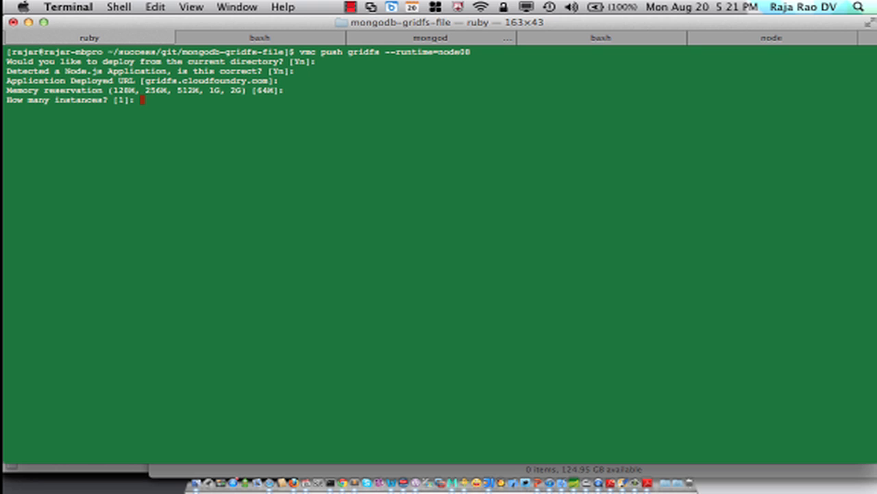
key("Return")
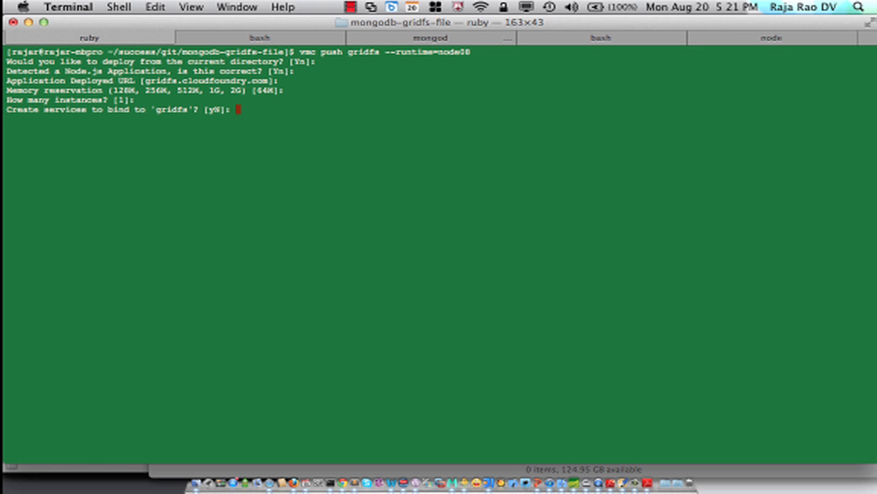
type("y")
type("2")
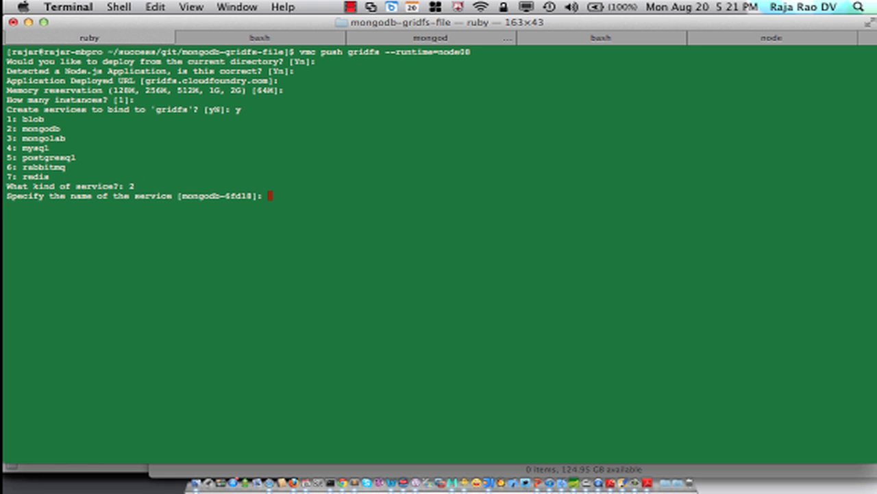
key("Return")
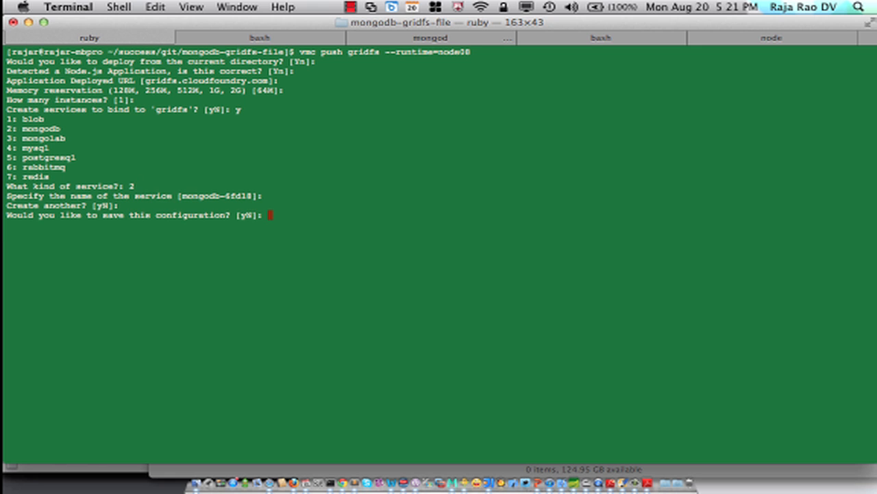
key("Return")
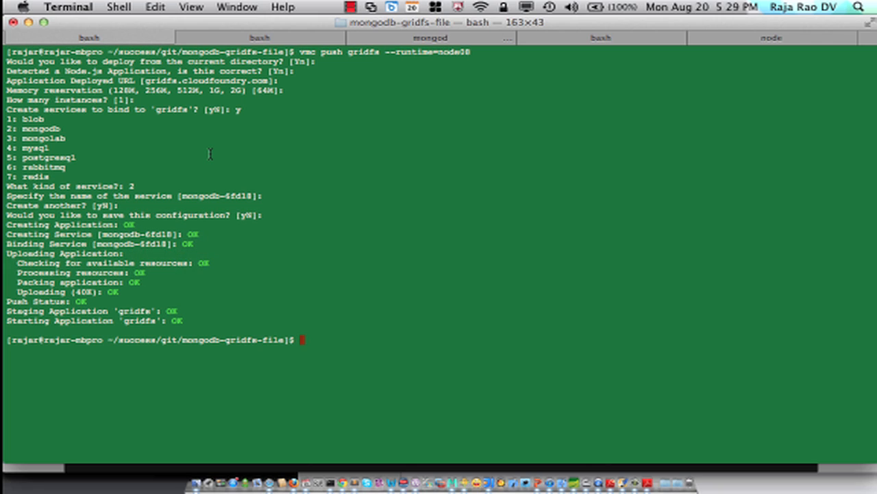
Fetch the gridfs logs with vmc logs to check the MongoDB connection and upload
type("vmc logs")
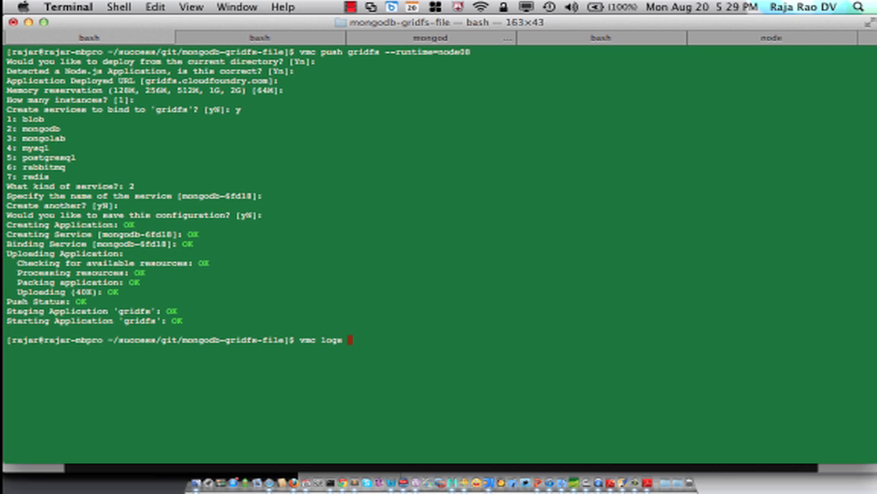
type("grid")
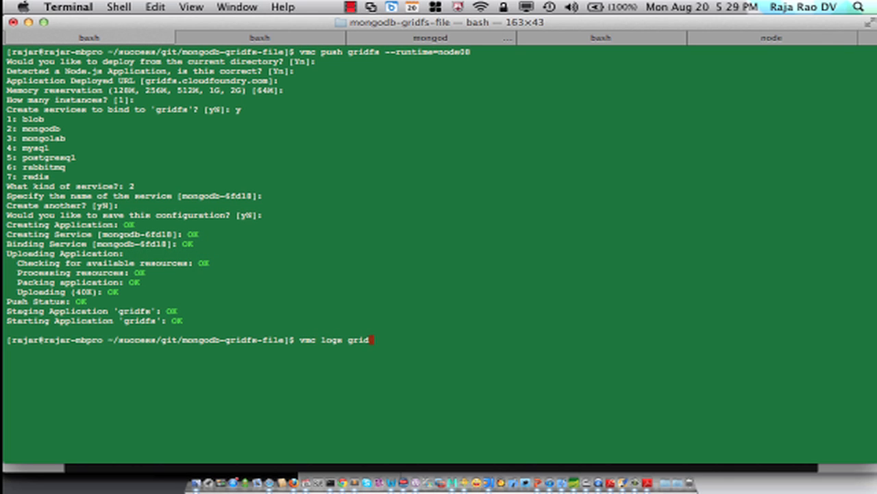
key("Return")
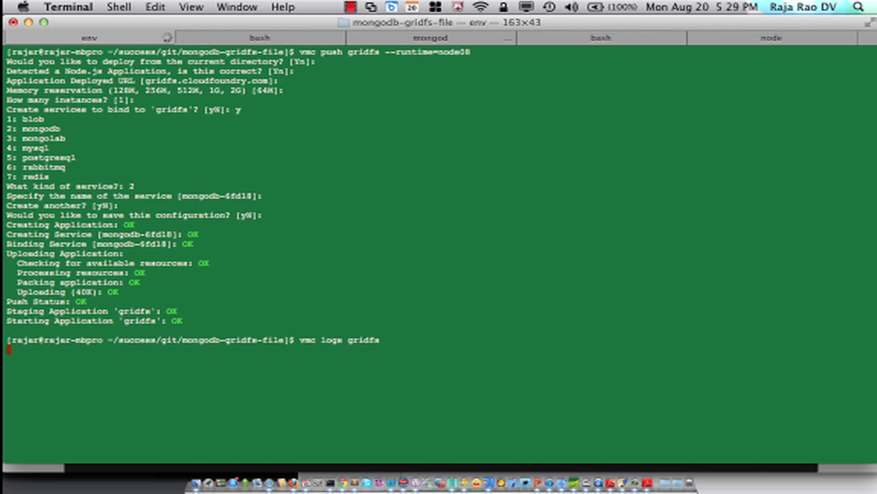
key("Return")
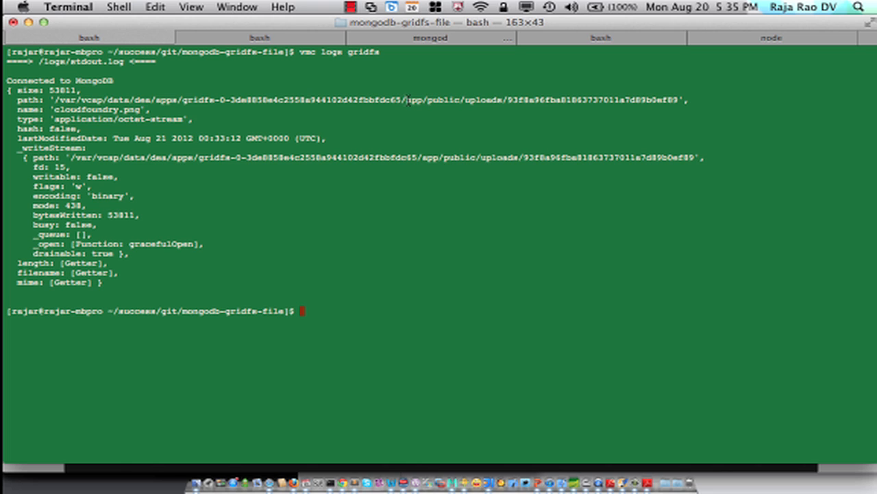
double_click(456, 99)
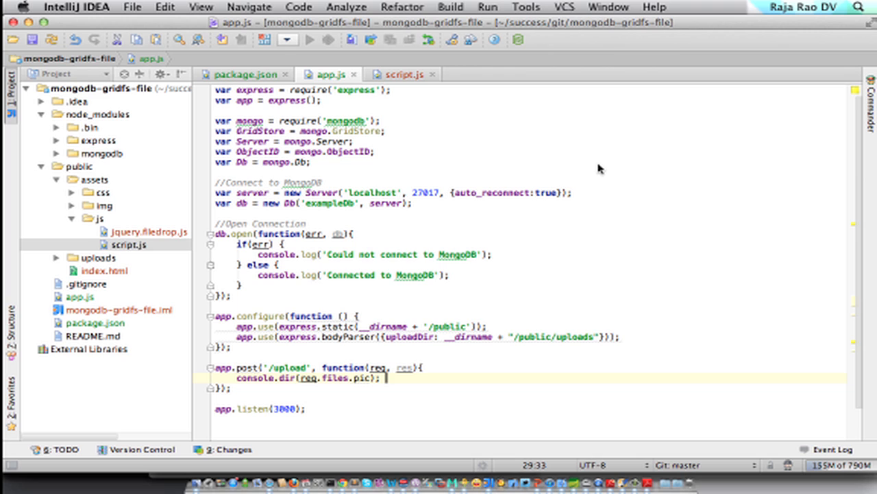
mouse_move(556, 270)
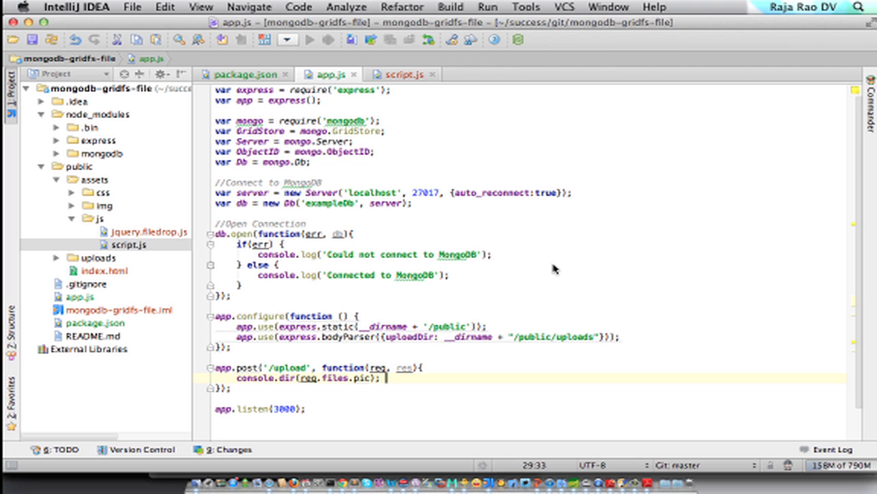
mouse_move(436, 367)
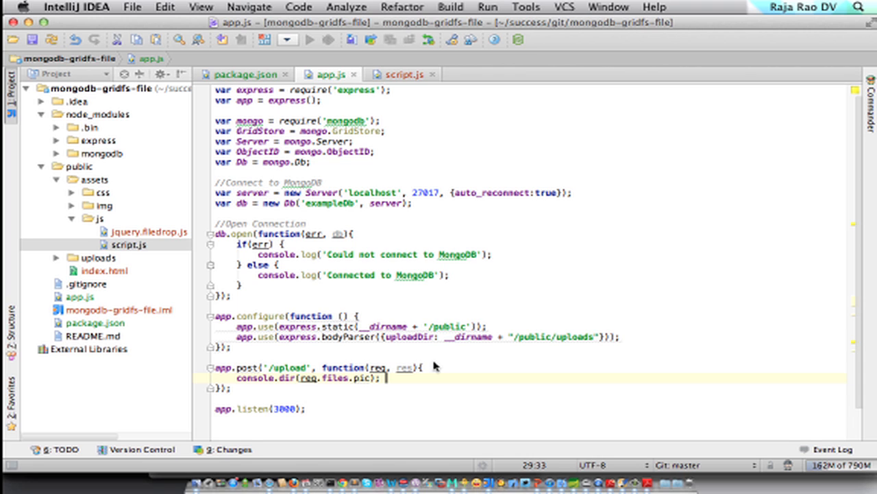
Add var gridStoreWrite = new GridStore(db, new ObjectID(), req.files.pic.name, "w", {})
key("enter")
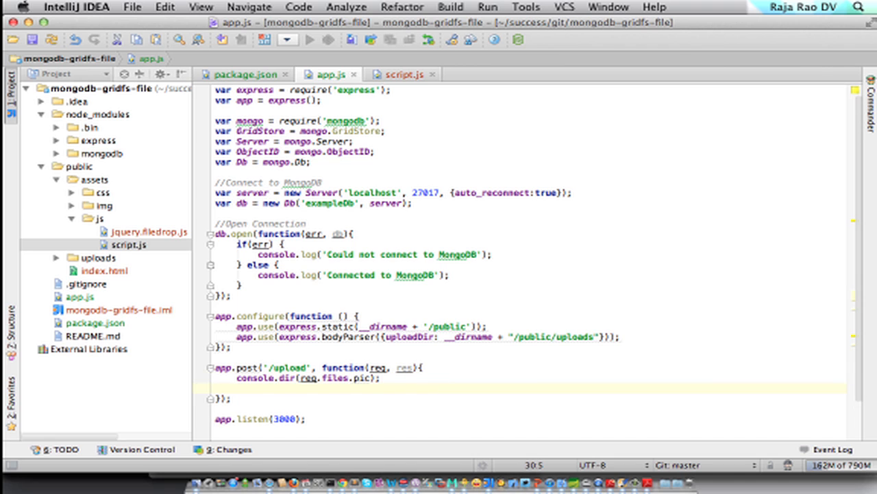
type("var")
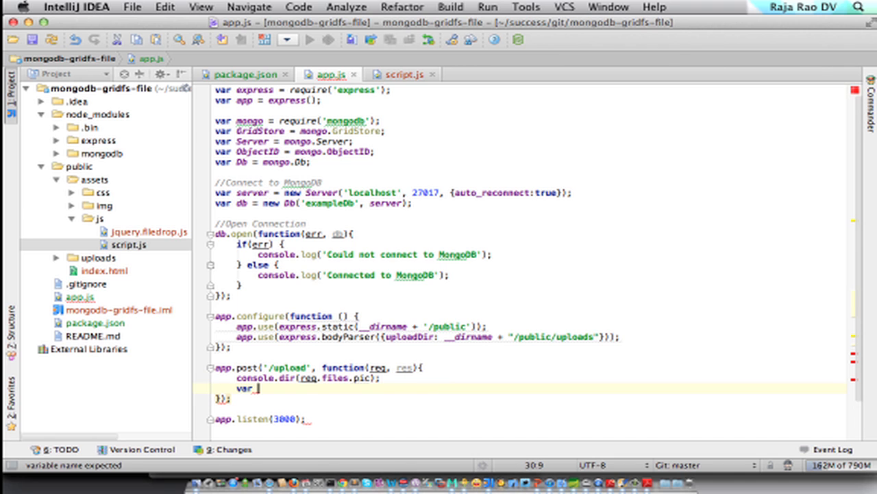
type("gridStore")
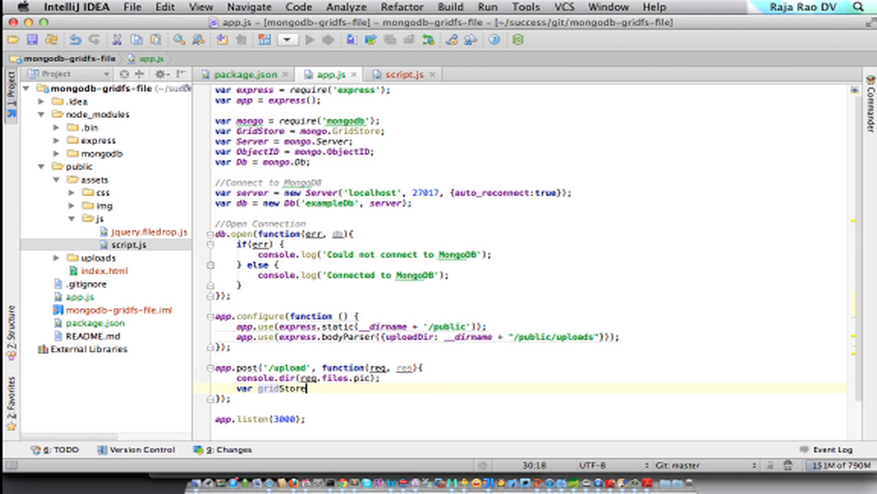
type("Write = new")
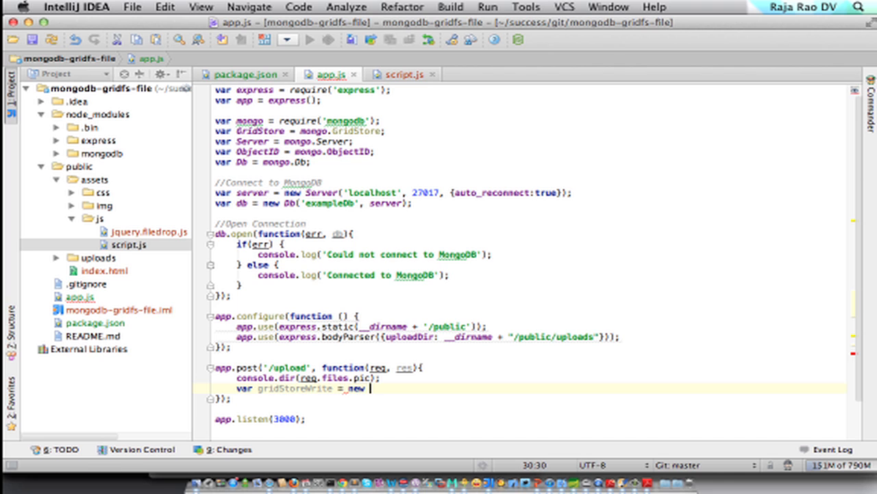
type("GridStore")
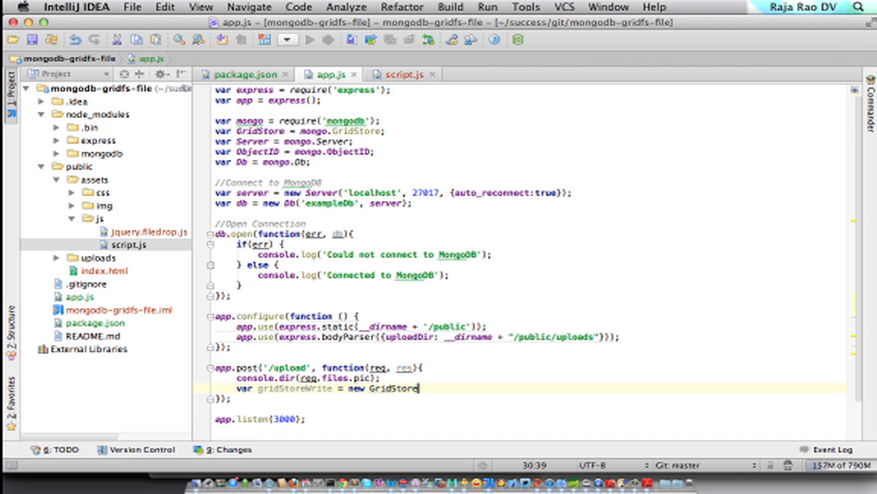
type("(db,")
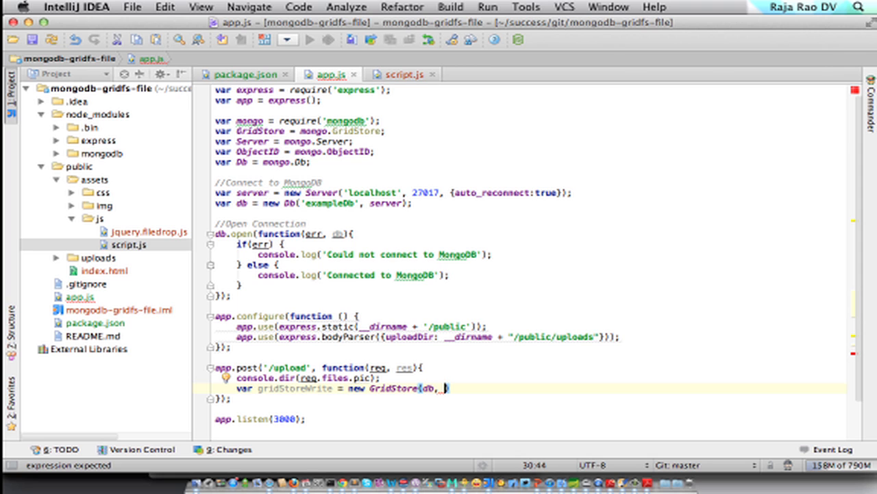
type("new")
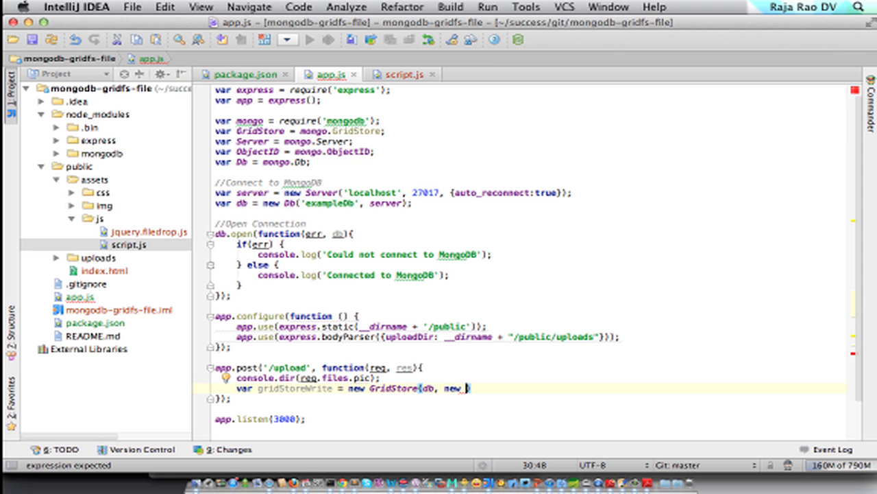
type("ObjectID")
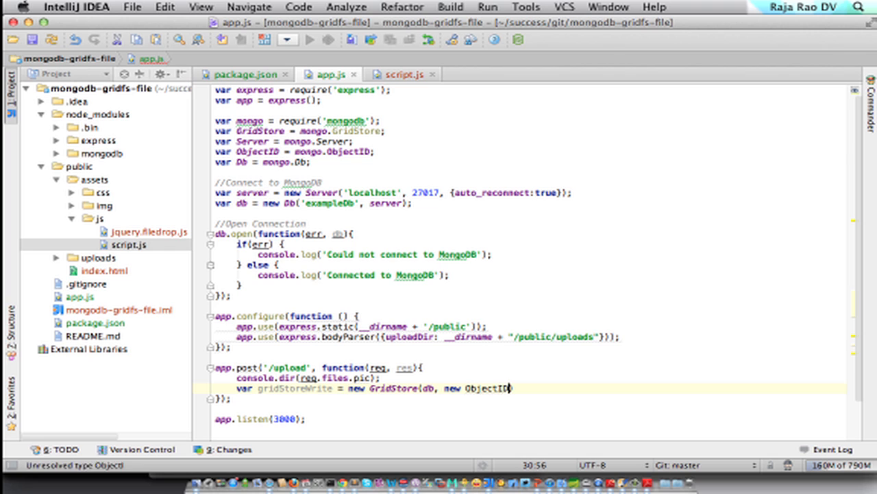
type("(),")
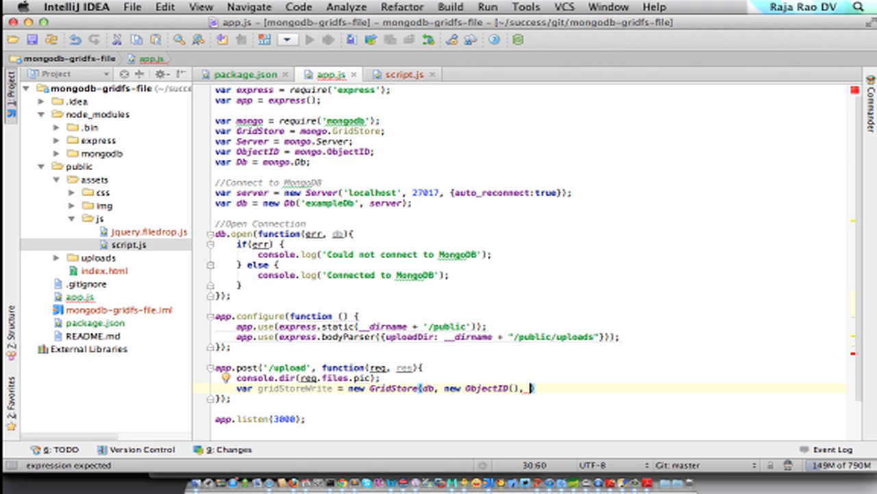
type("req.files.pic")
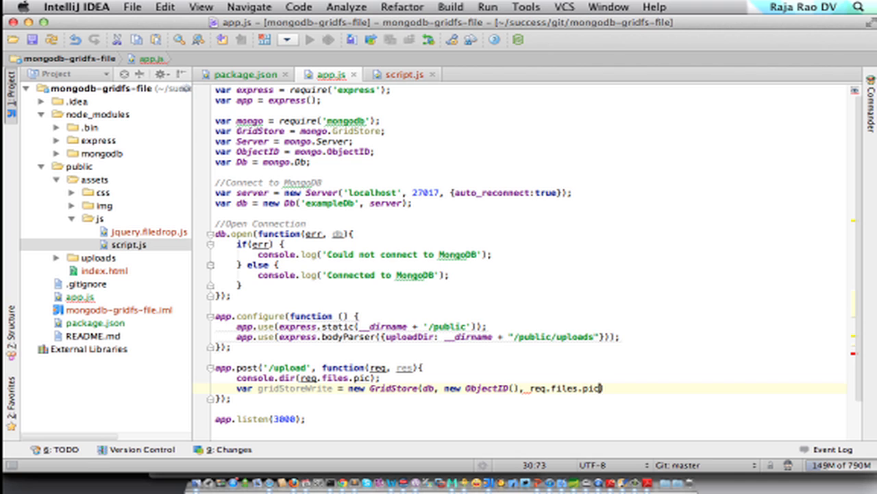
type(".name, \"w\",")
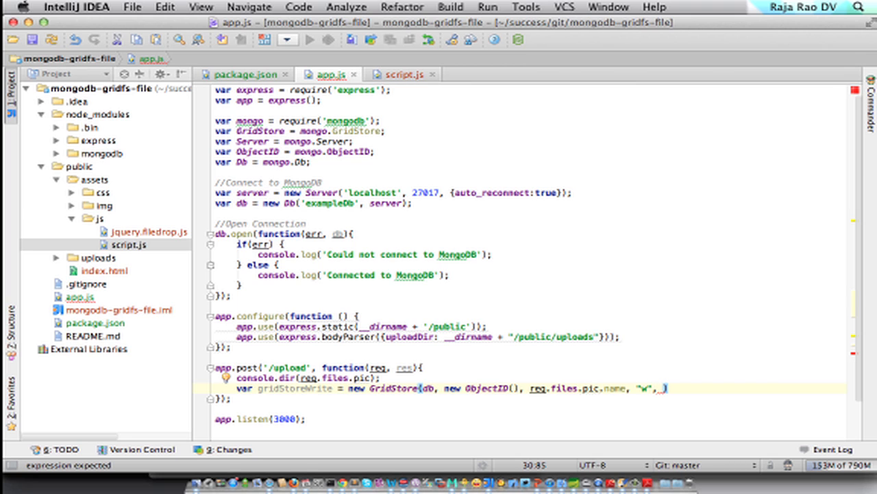
type("{")
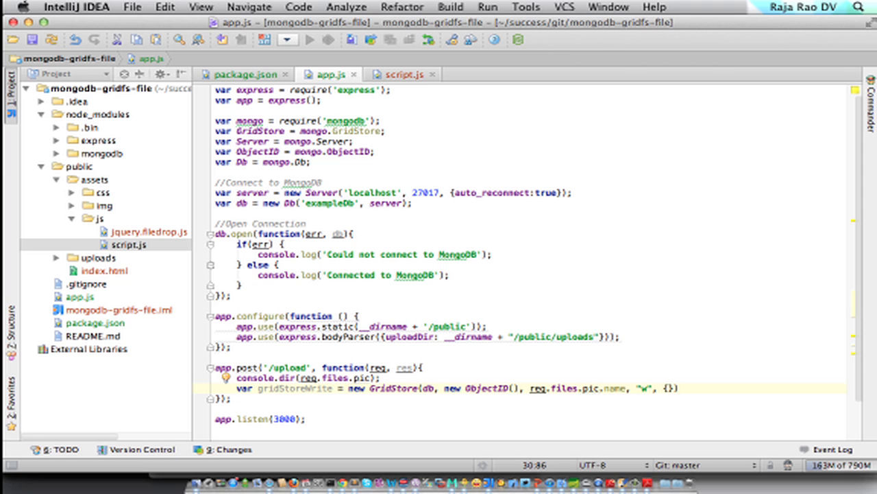
Set GridStore options chunkSize 1024 and metadata username 'raja', then reformat the code
type("chunkSize:")
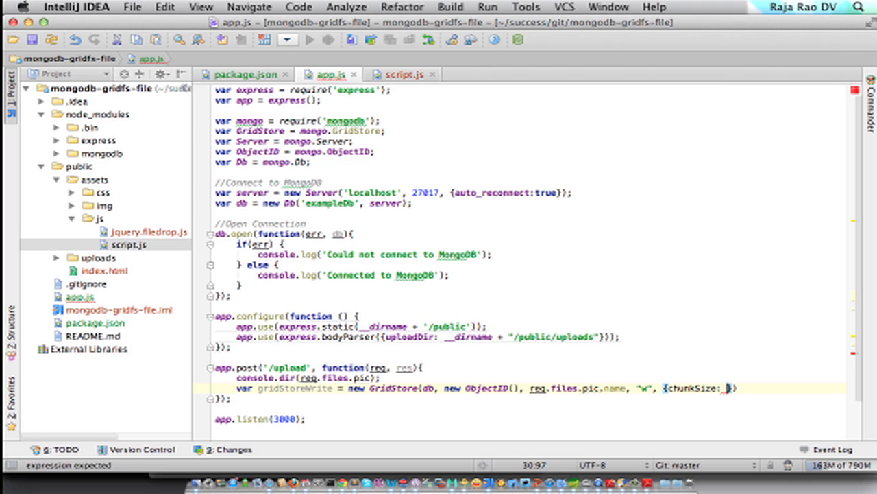
type("1024,")
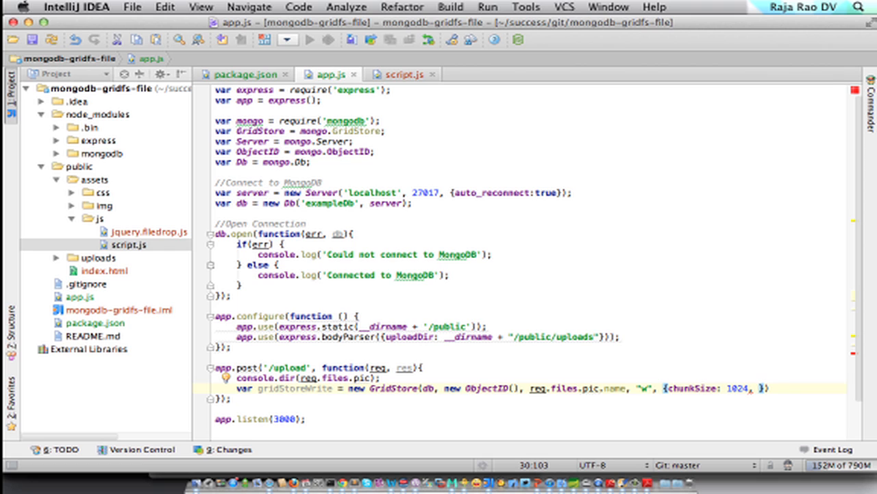
type("metadata:")
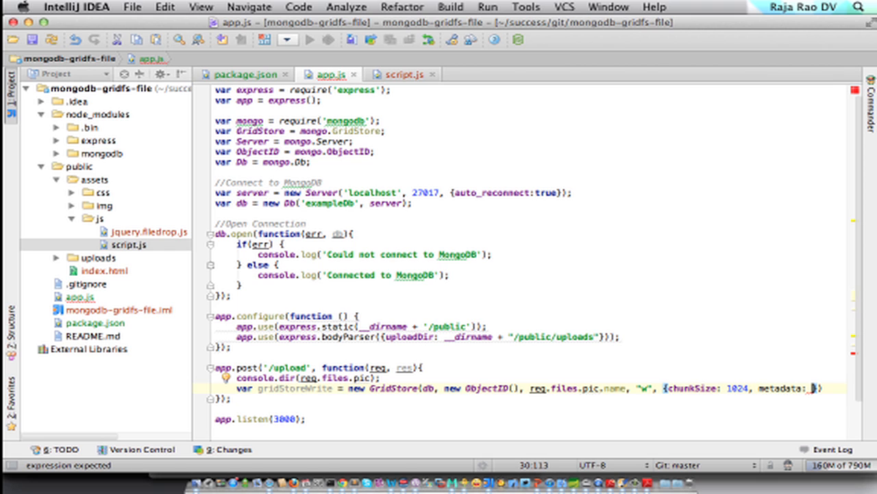
type("{\"username\":")
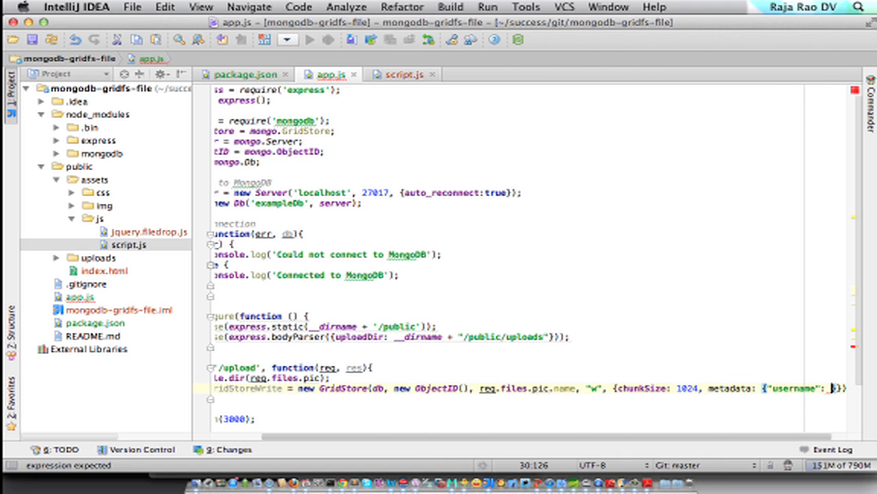
type("raja\"}});")
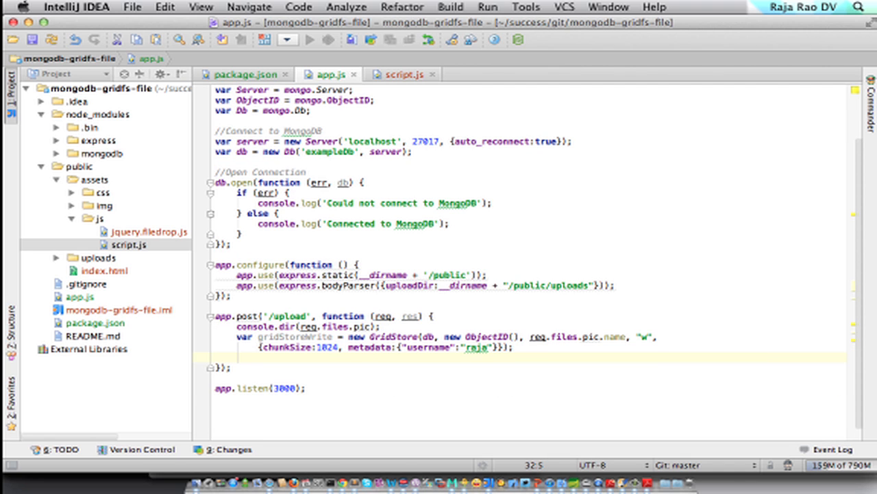
Call gridStoreWrite.writeFile on req.files.pic.path with a callback function
double_click(293, 336)
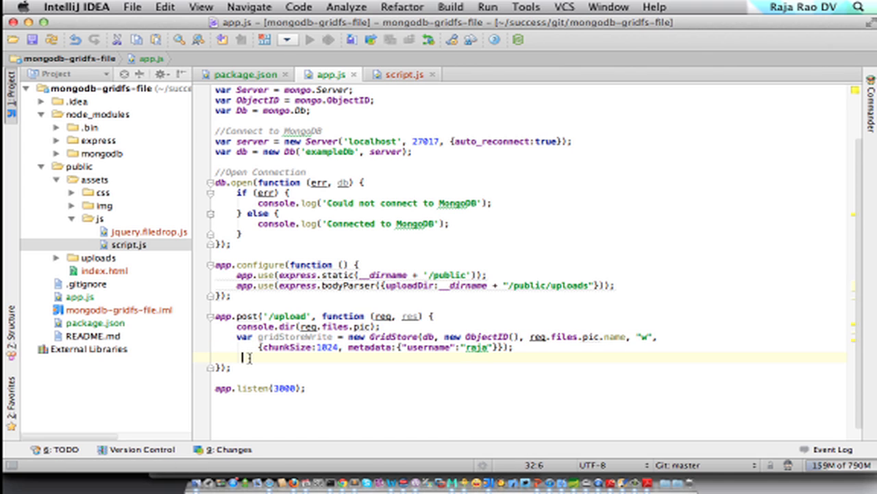
type("gridStoreWrite.write")
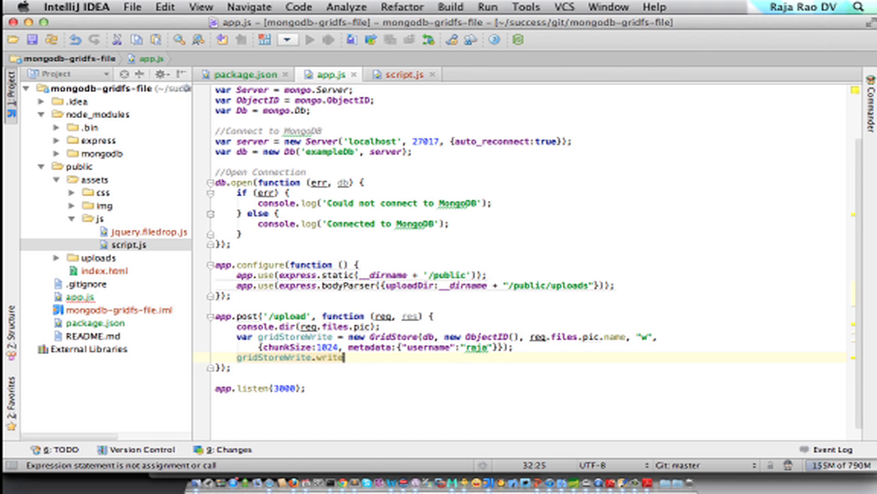
type("File(")
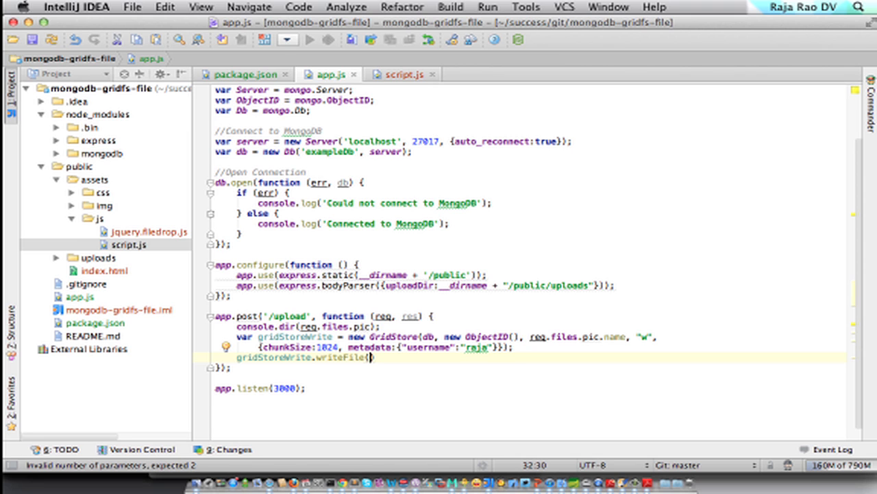
mouse_move(306, 326)
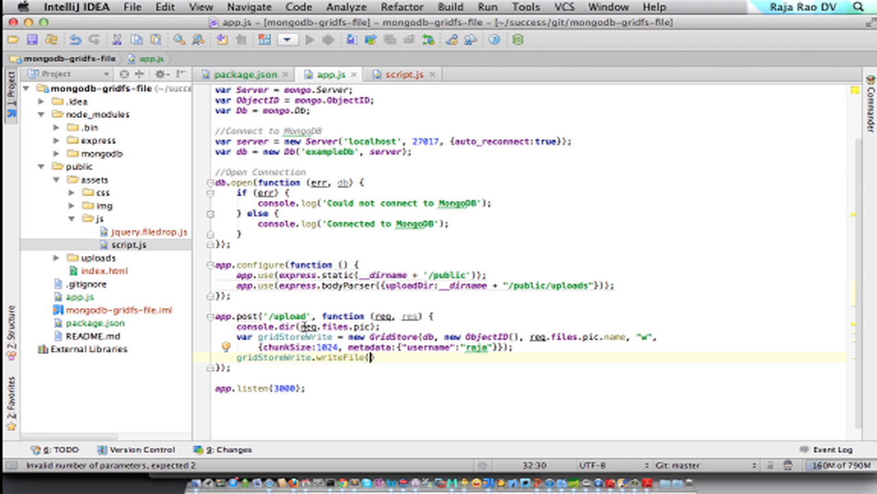
double_click(336, 325)
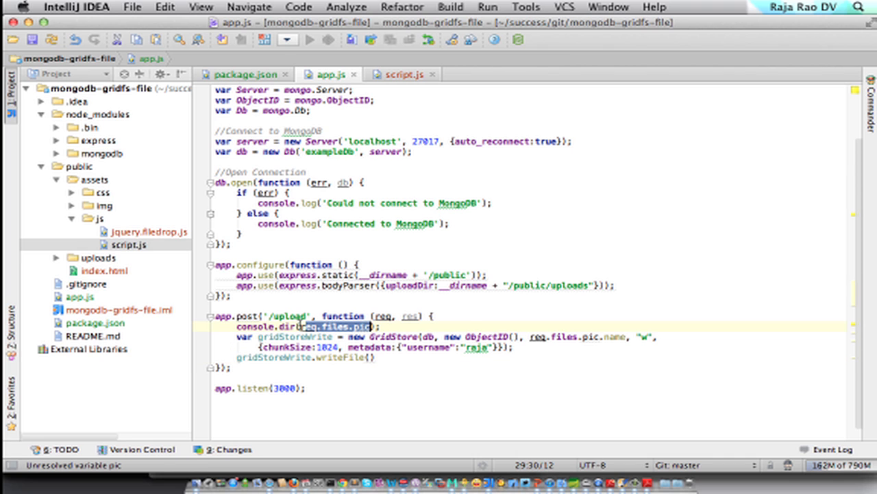
mouse_move(374, 360)
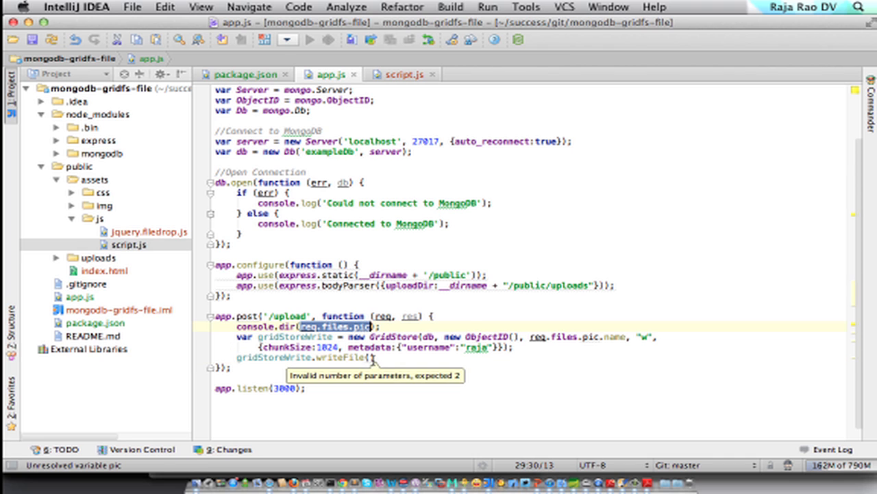
type("req.files.pic.path,")
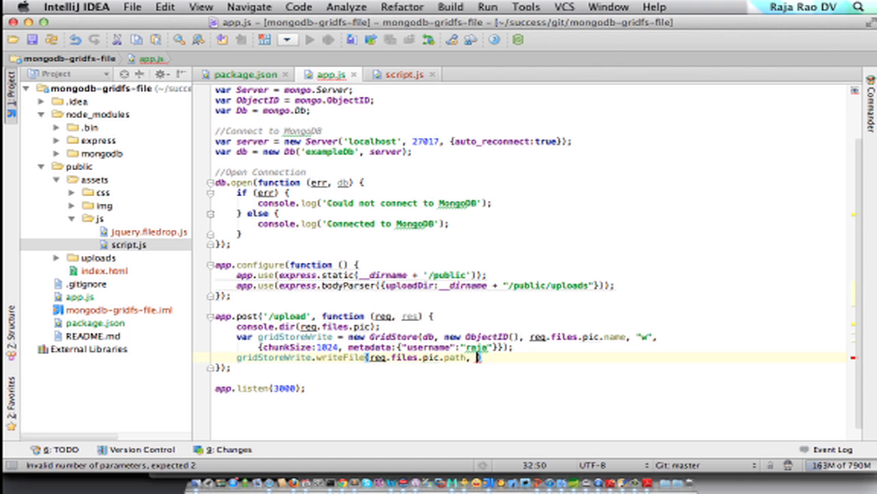
type("function(err, result")
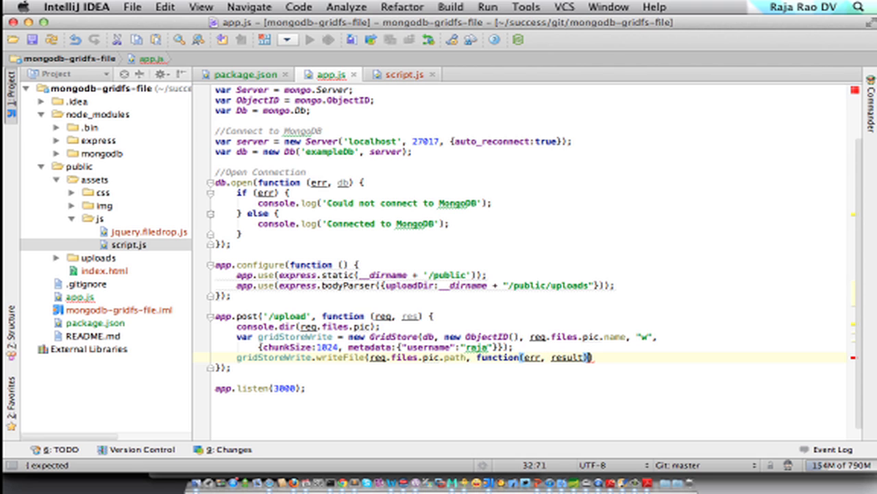
key("Return")
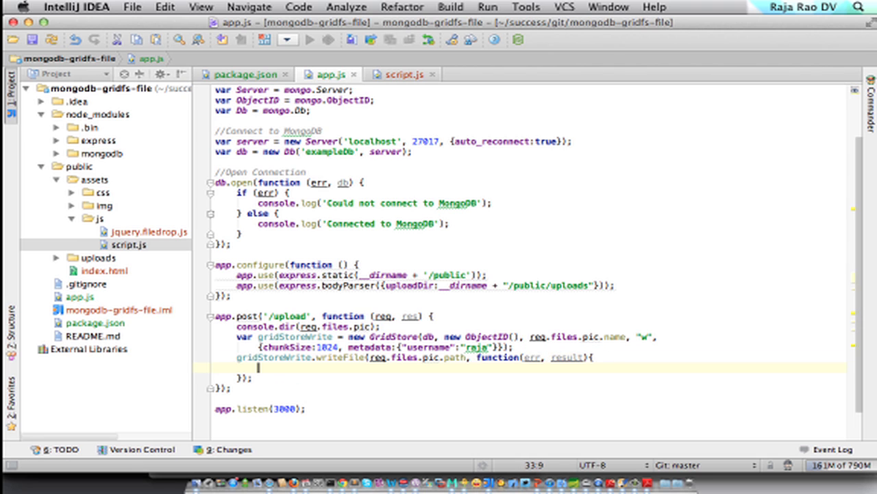
In the callback, log "Write Error" and return on err, else console.dir(result)
type("if")
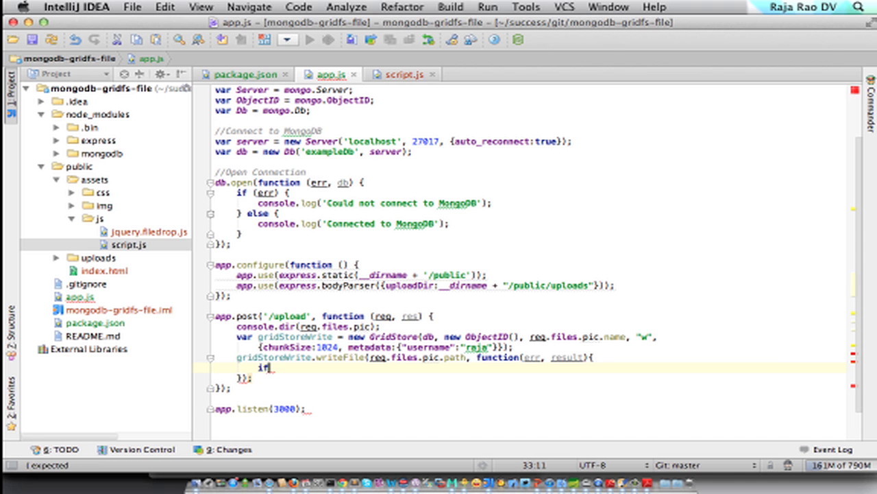
type("(err) {")
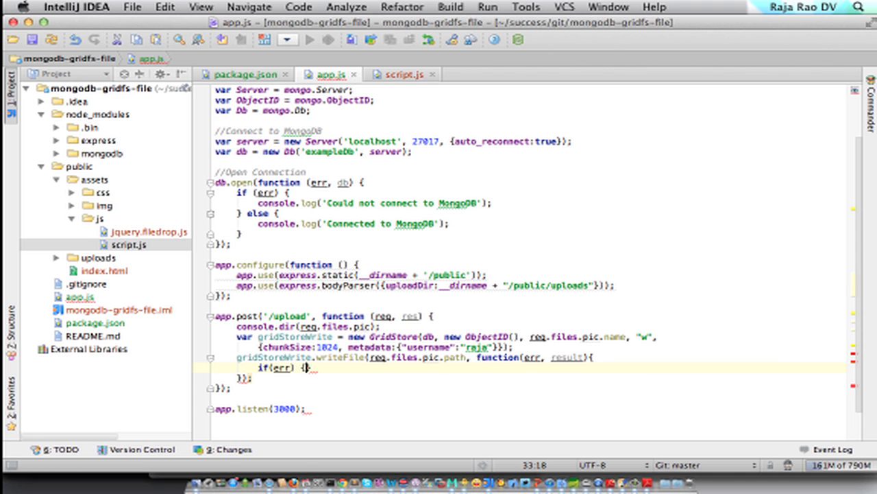
type("console.l")
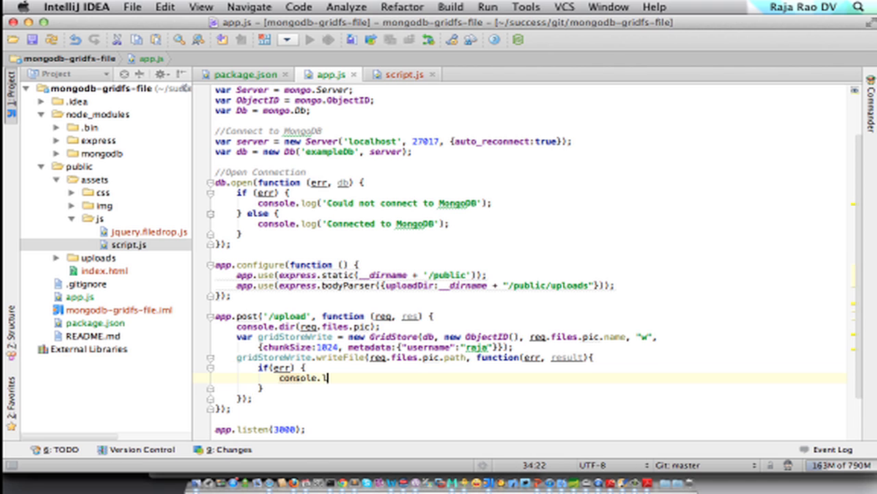
type("og(\"")
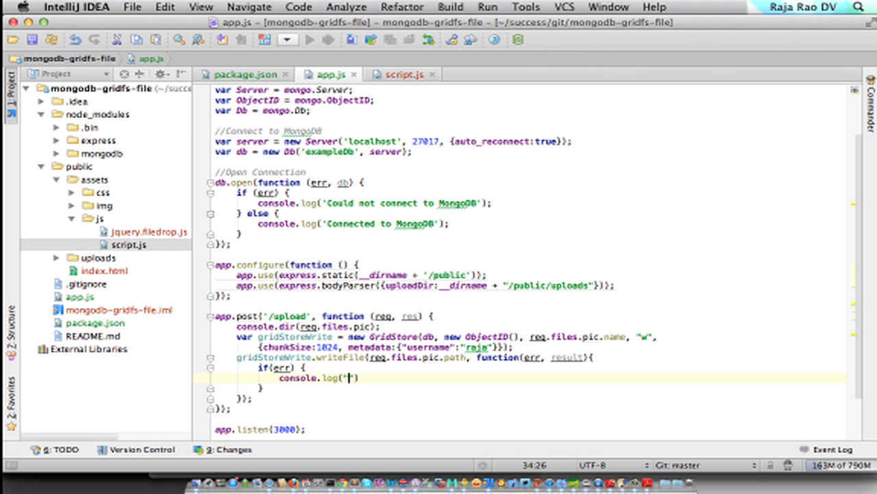
type("Write Erro")
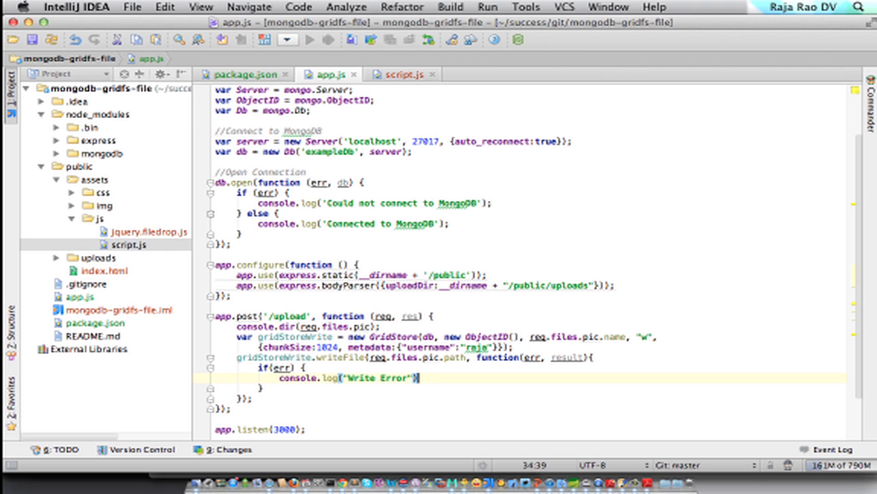
type("return;")
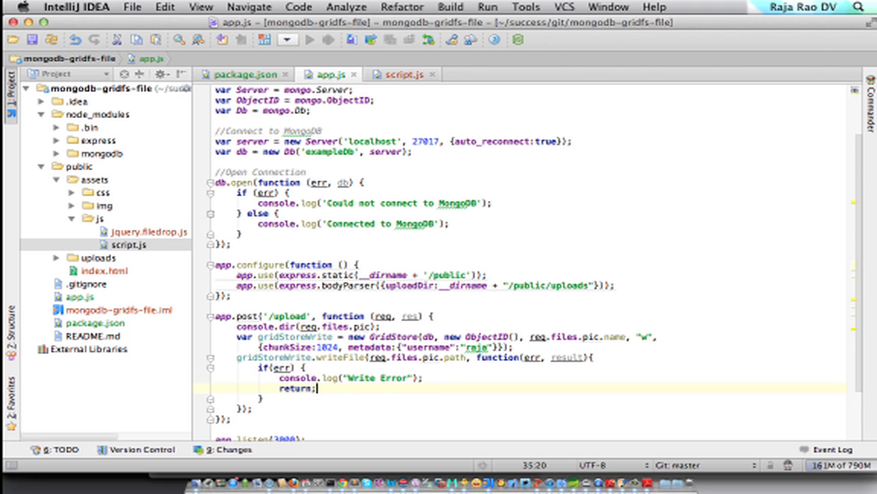
key("enter")
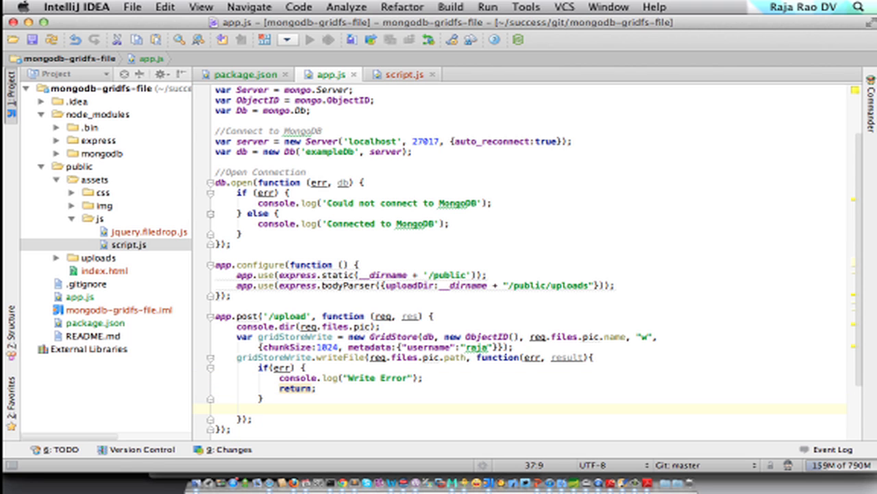
type("console.")
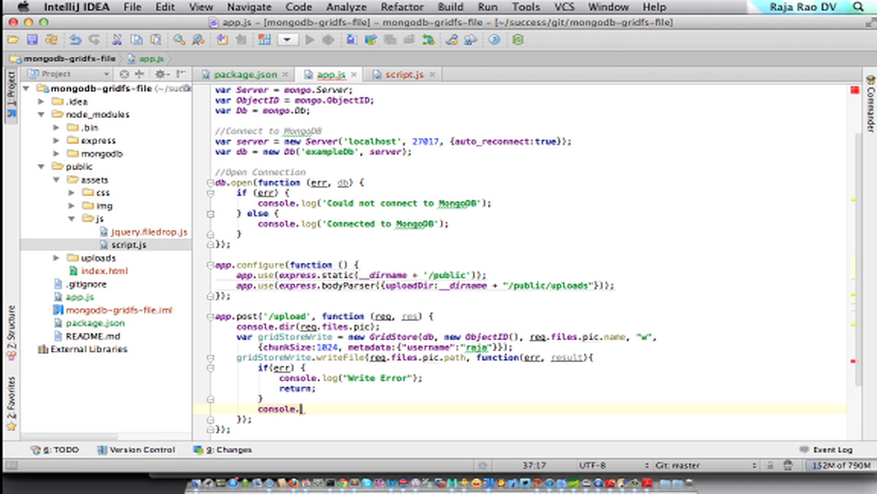
type("dir(result)")
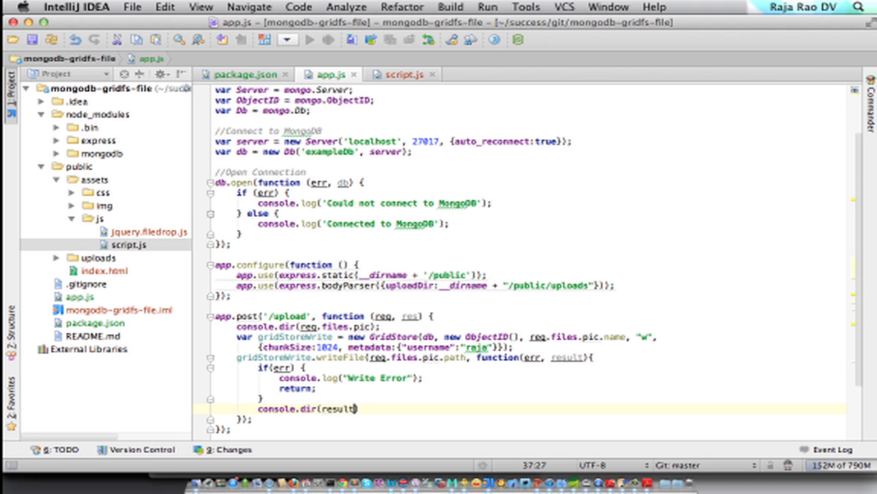
type(";")
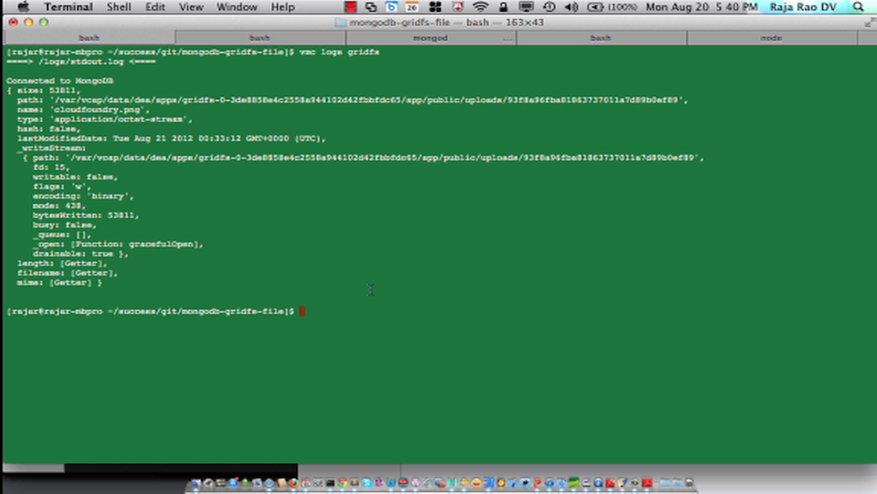
Redeploy the gridfs app with vmc update gridfs
type("vmc update gri")
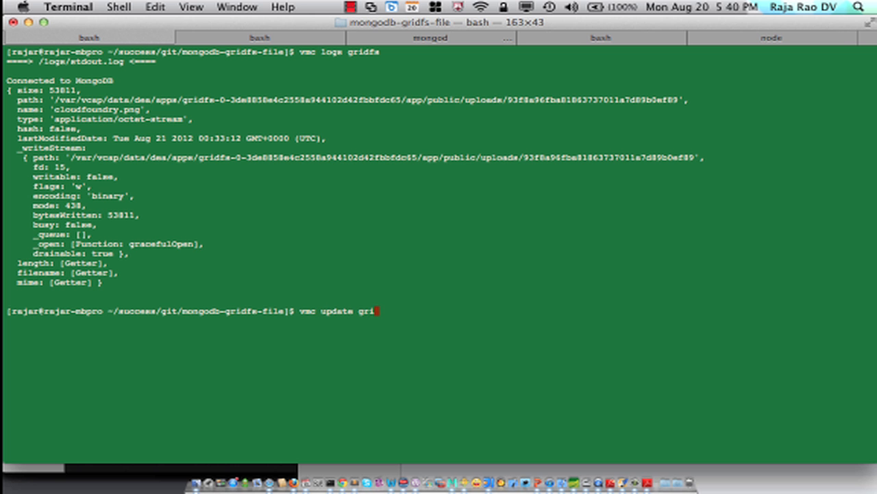
key("Return")
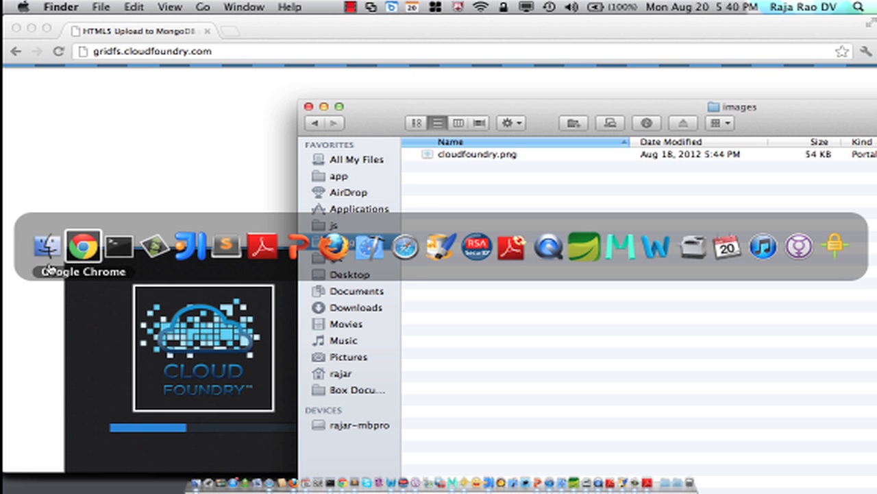
Show the gridfs app's Cloud Foundry logs with vmc logs gridfs
left_click(120, 247)
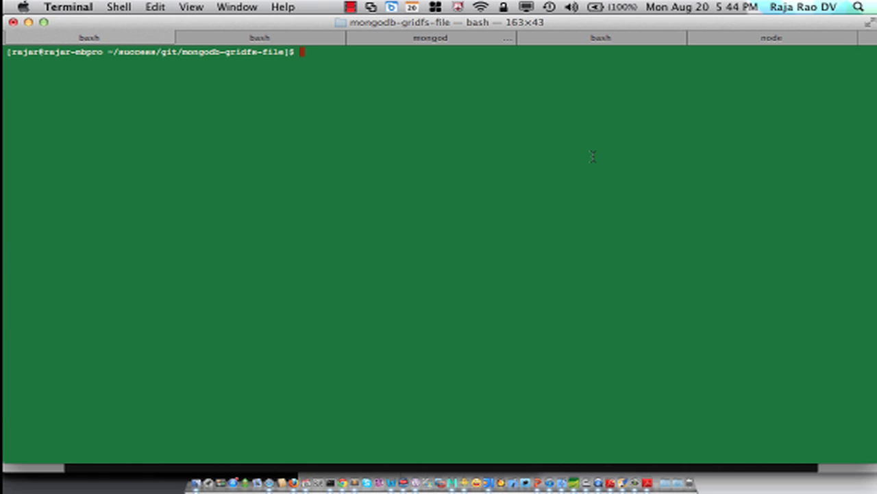
type("vmc logs gridfs")
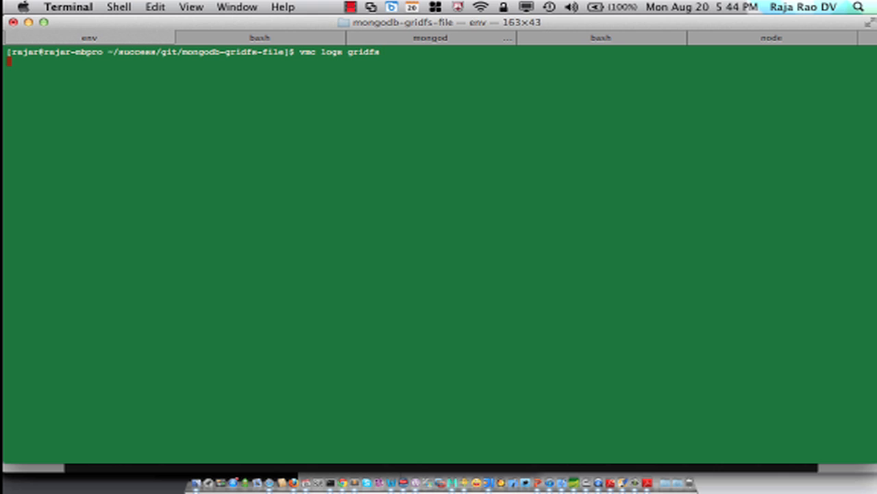
key("Return")
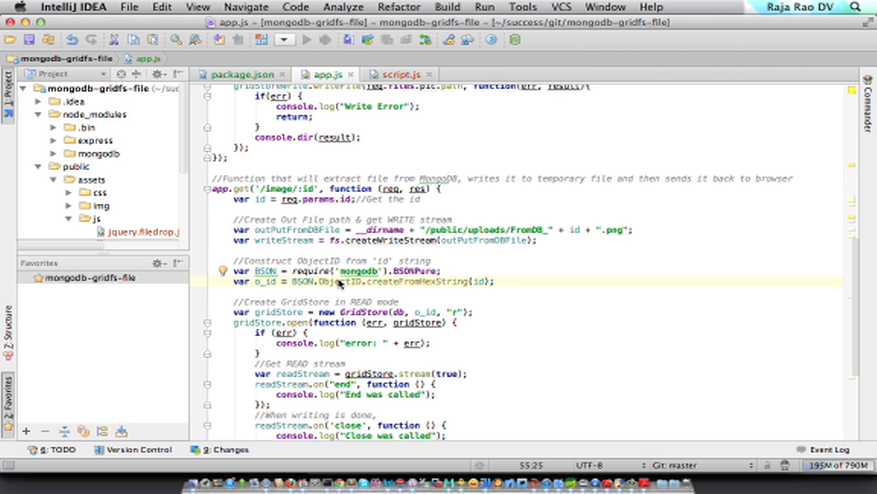
left_click(227, 188)
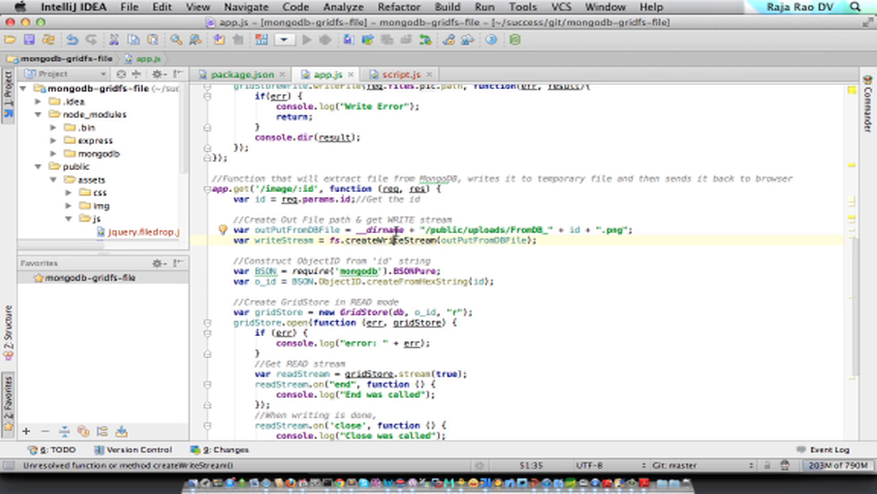
double_click(482, 229)
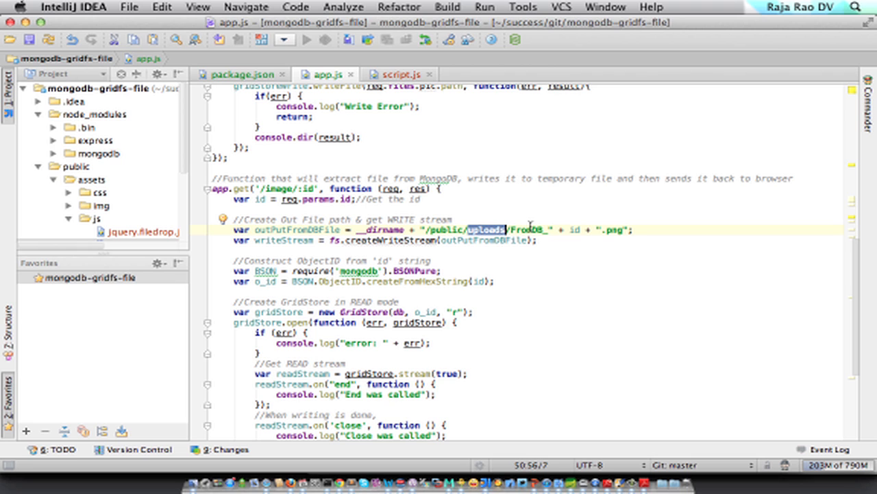
mouse_move(279, 240)
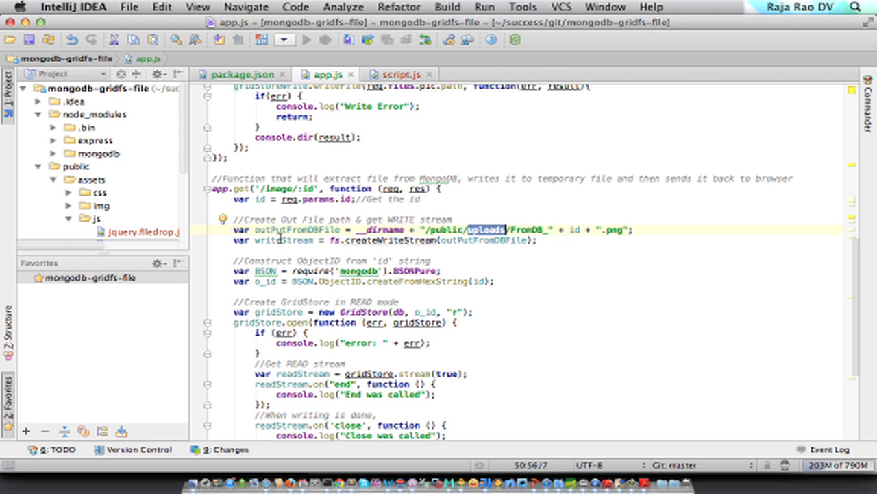
double_click(281, 240)
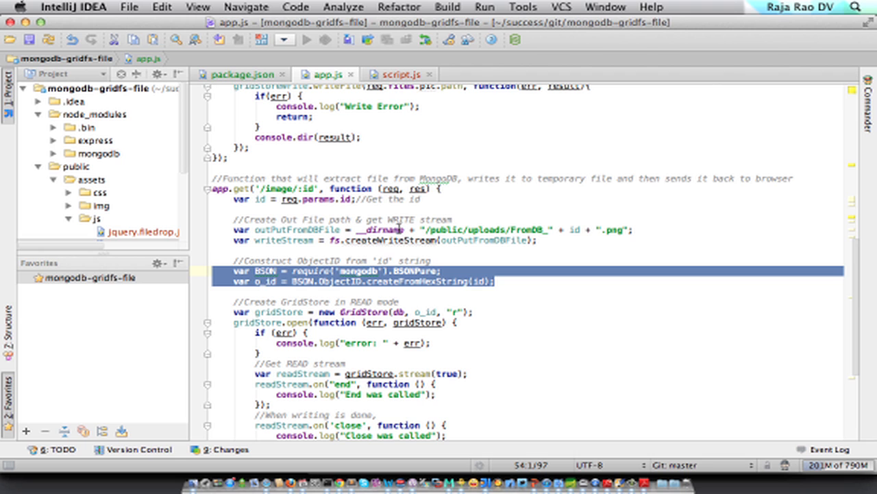
double_click(322, 261)
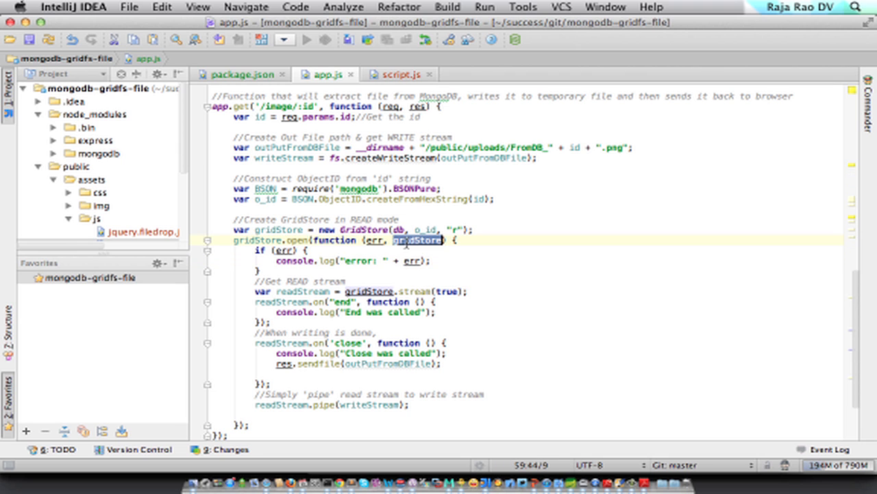
left_click(374, 270)
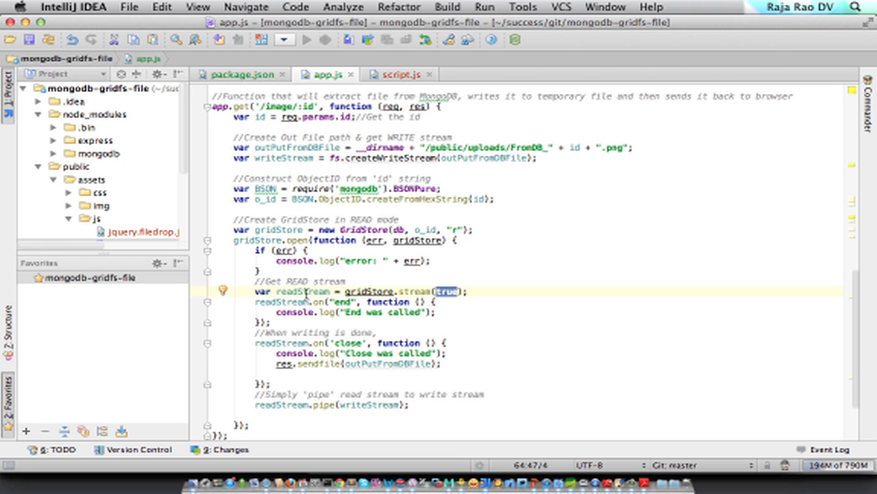
double_click(301, 291)
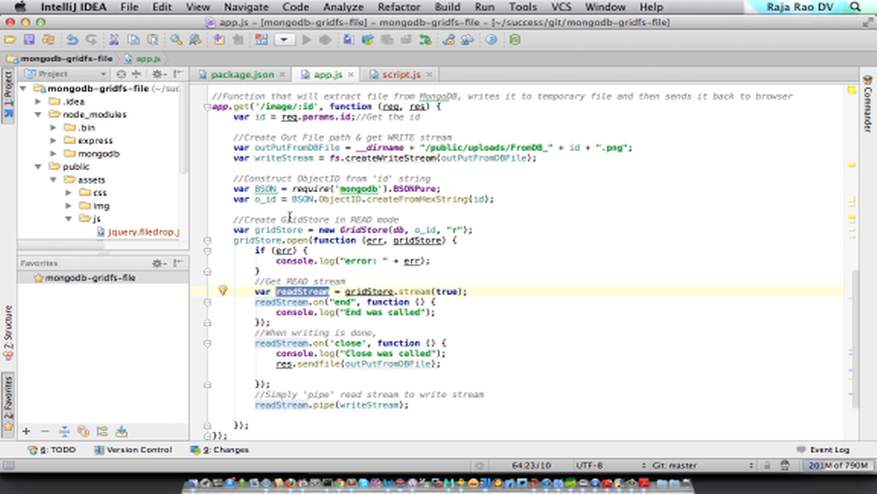
double_click(289, 158)
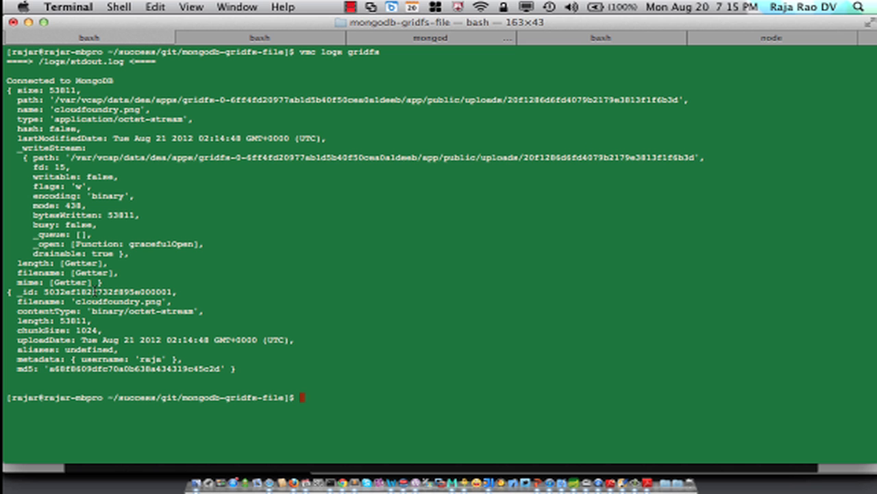
Select the cloudfoundry.png _id in the logs and append /image/ to the app URL
double_click(110, 292)
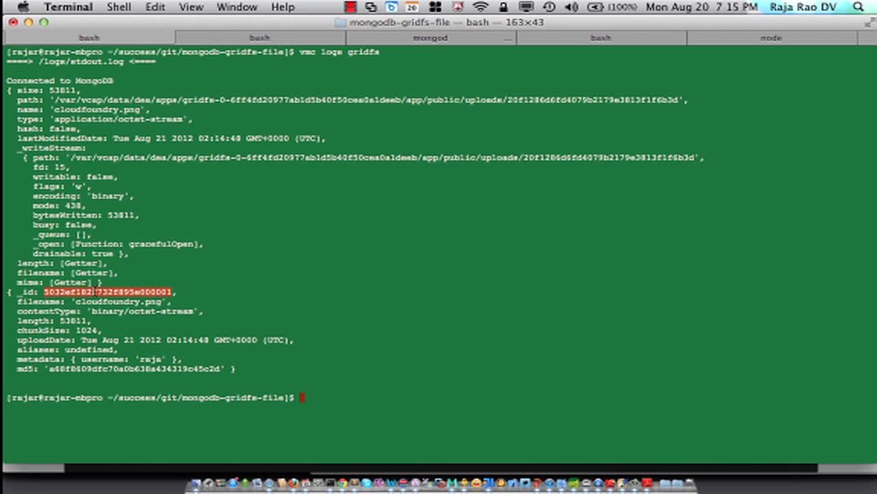
mouse_move(82, 246)
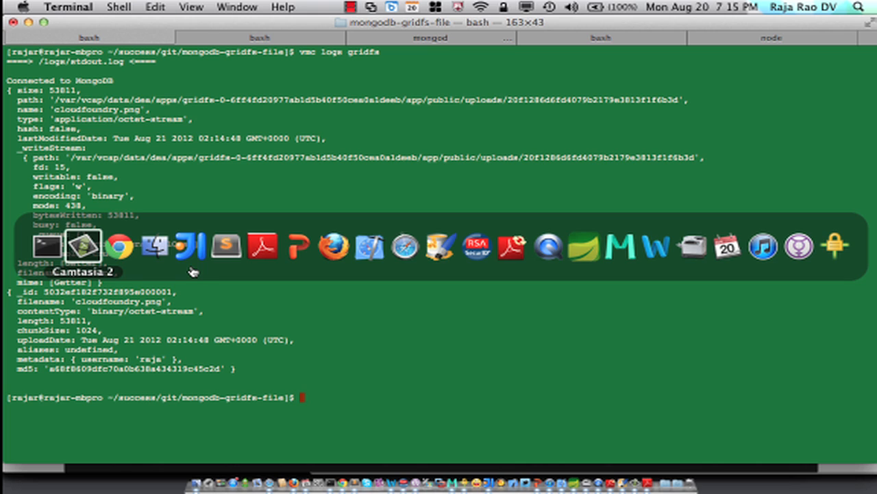
left_click(120, 247)
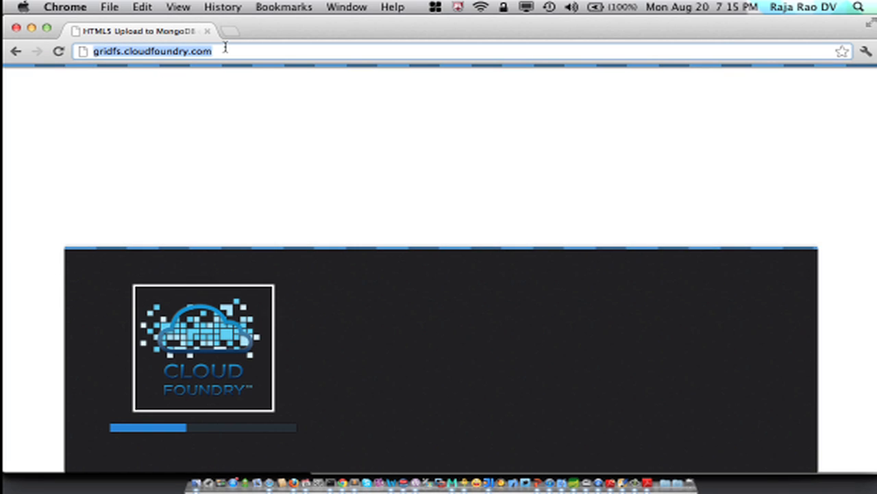
type("/imag")
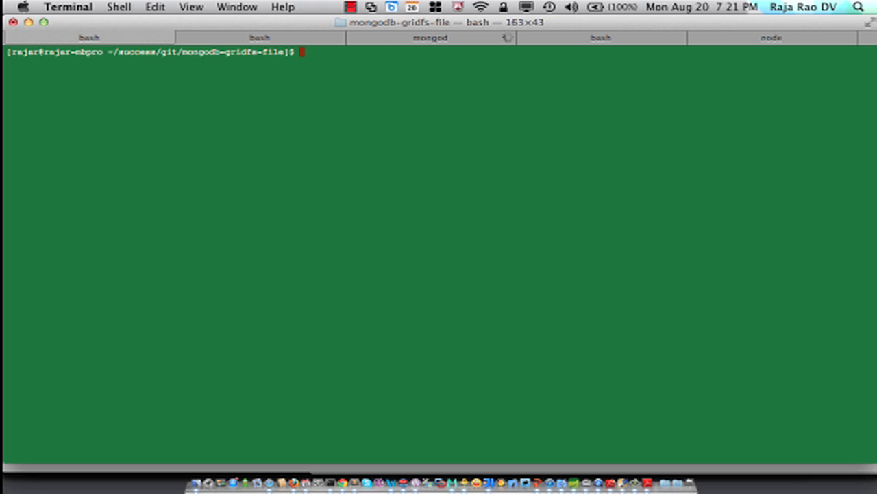
List the gridfs app's app/public/uploads folder with vmc files
type("vmc")
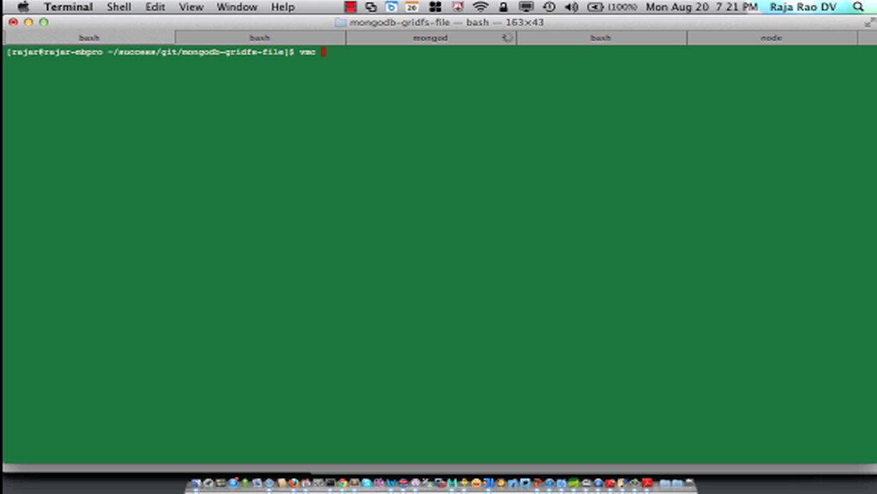
type("files")
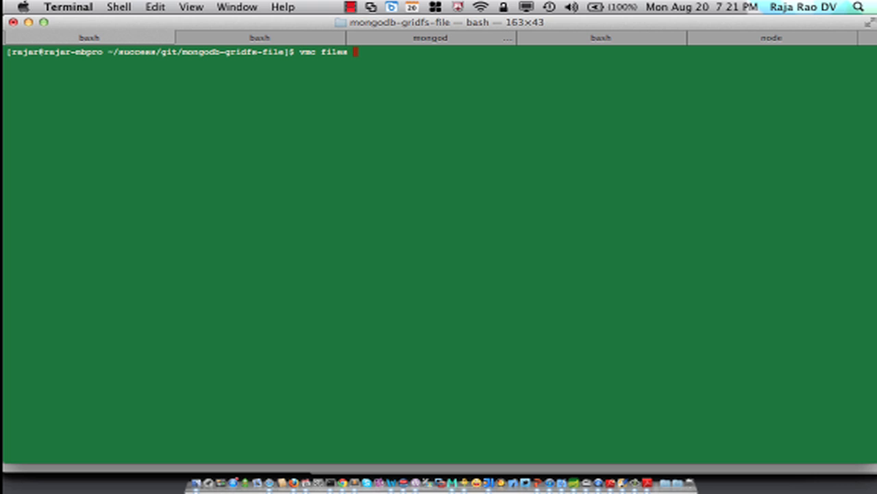
type("gridfs")
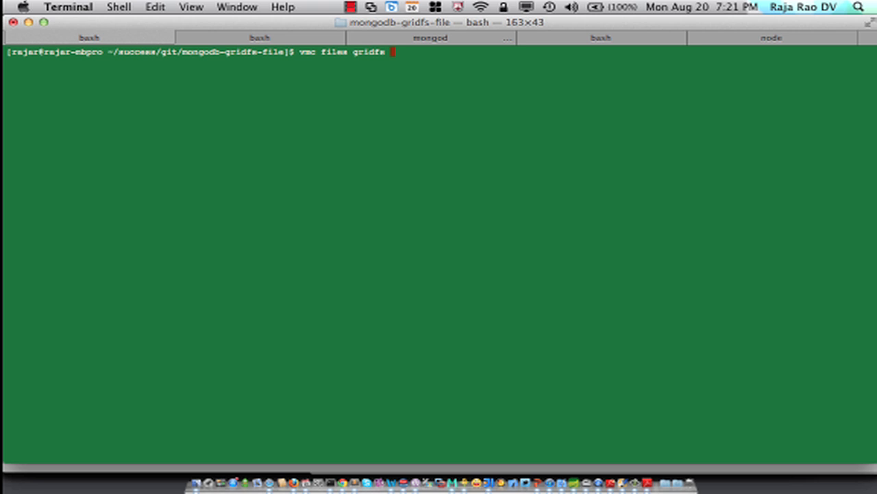
type("app/")
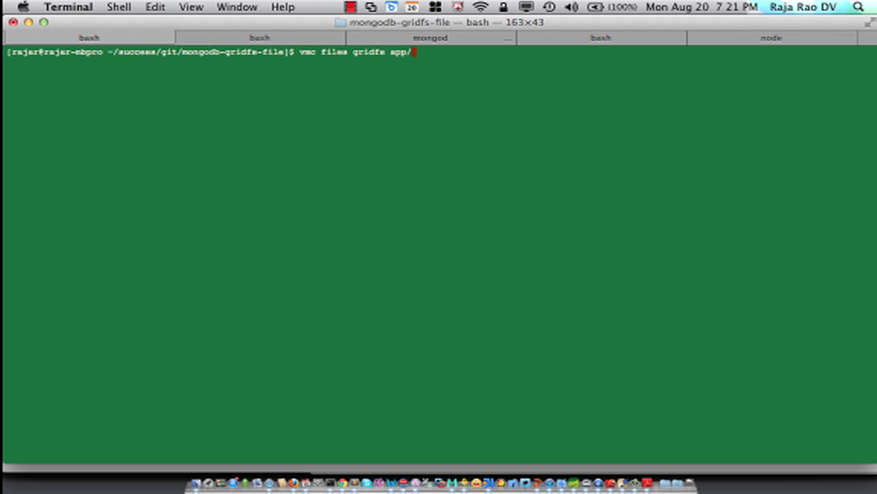
type("up")
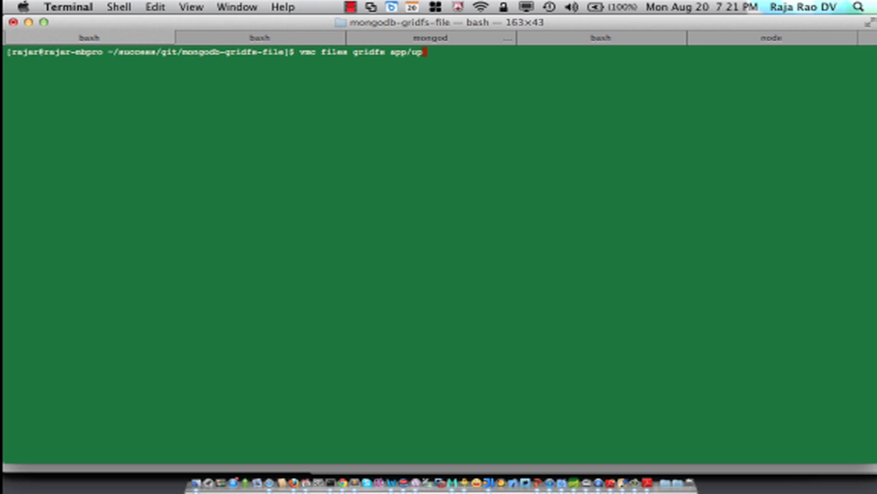
type("ublic/")
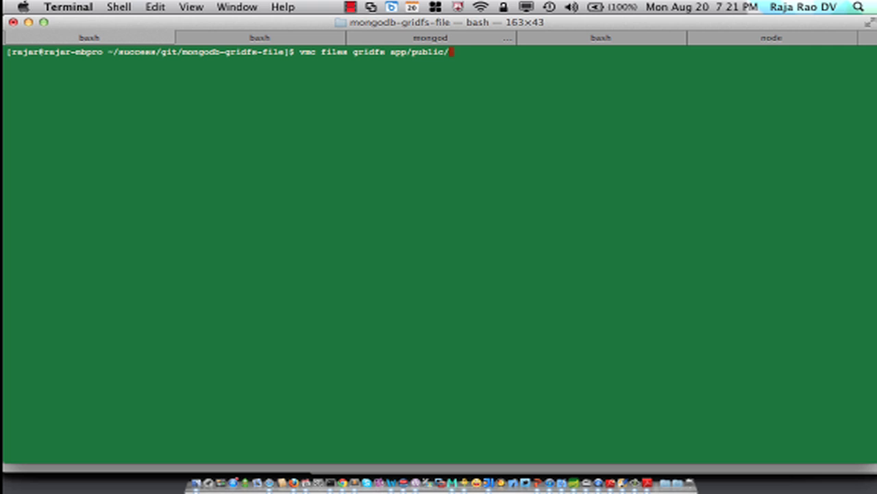
type("uploads/")
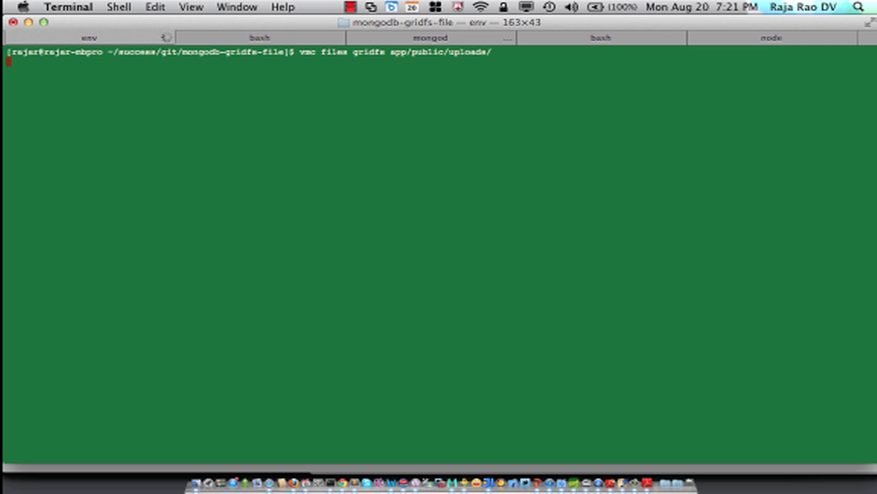
key("Return")
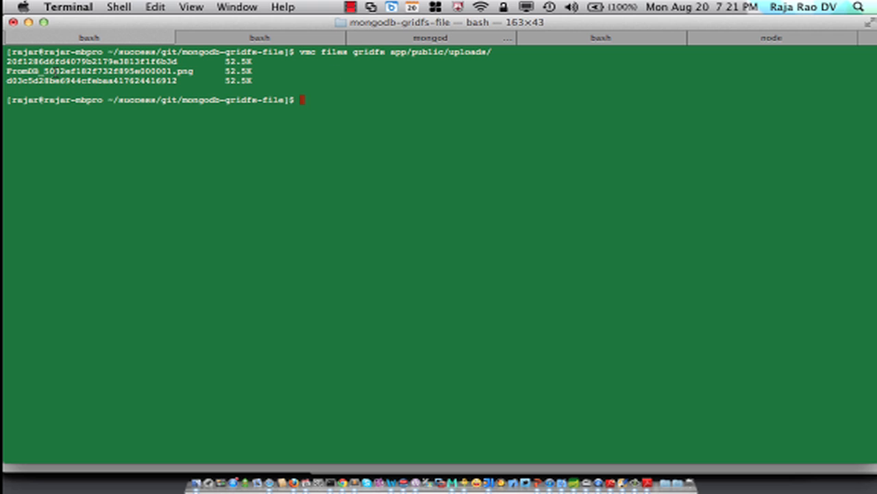